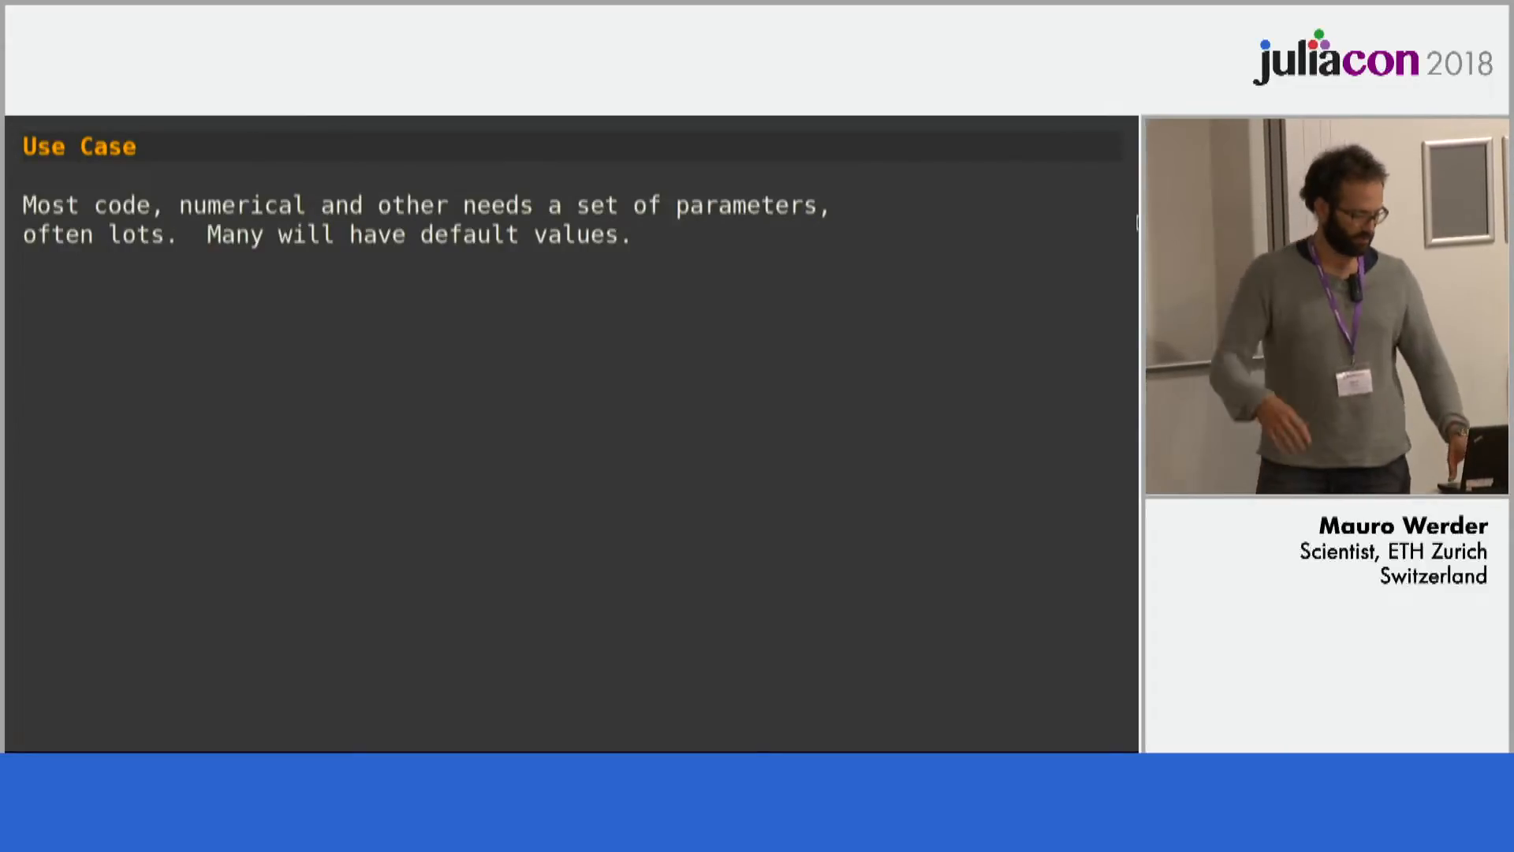
{"action": "key", "text": "right"}
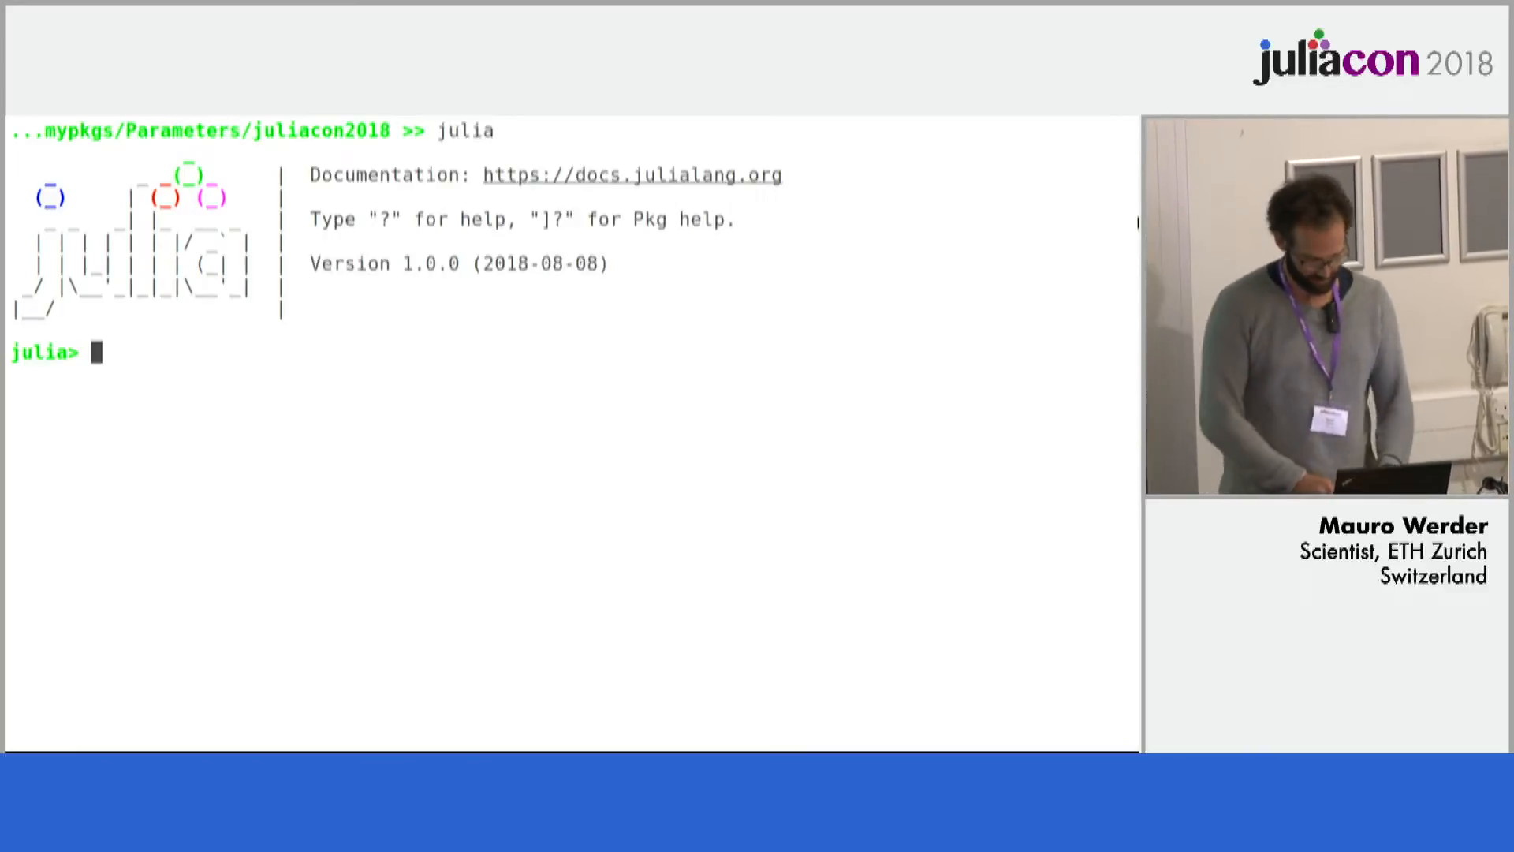
{"action": "type", "text": "using Parameters"}
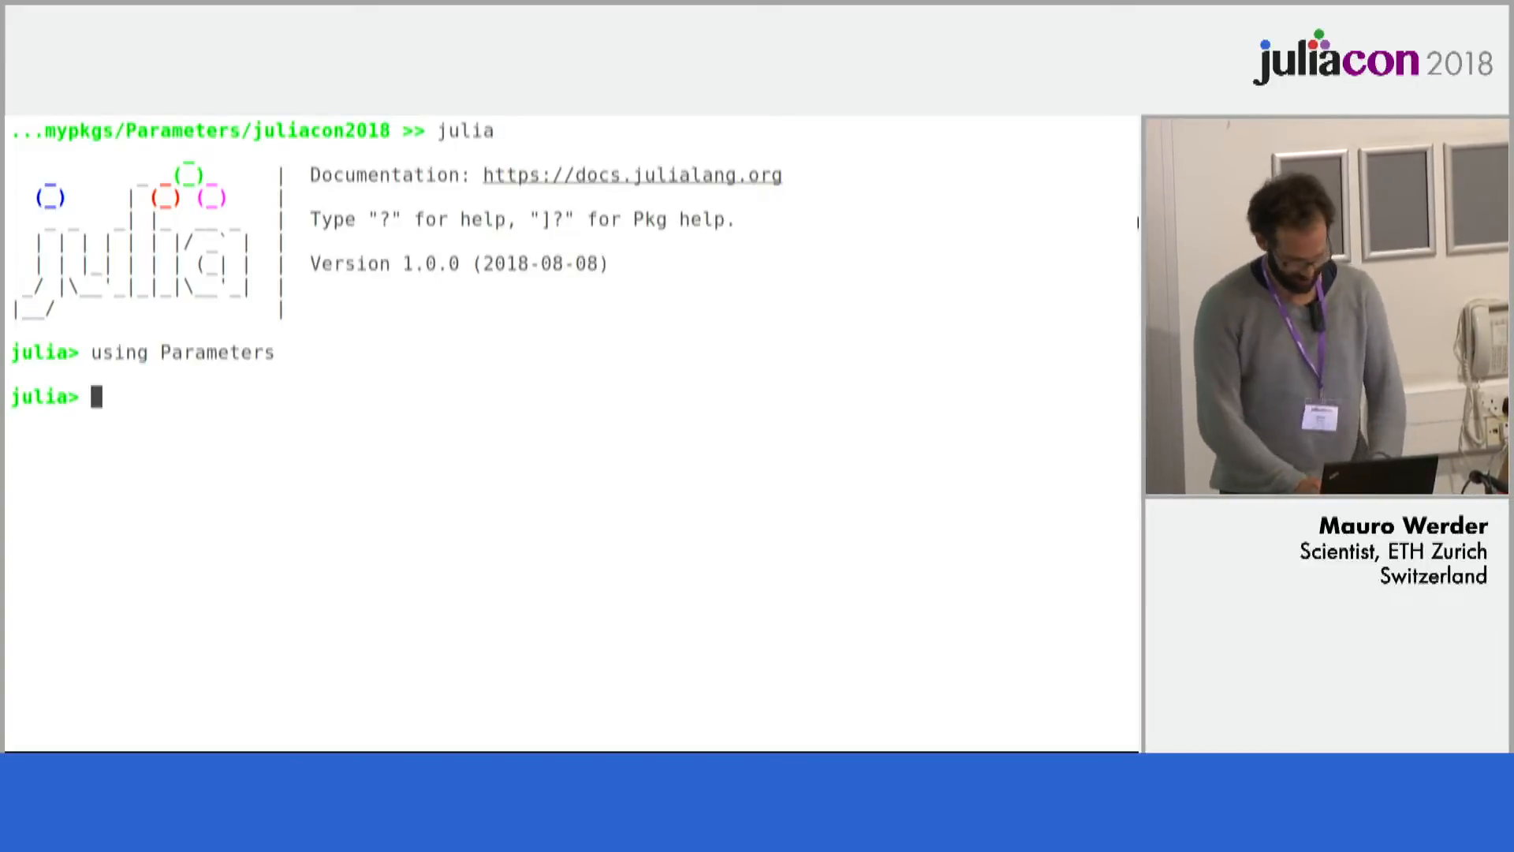
{"action": "type", "text": "struct Para"}
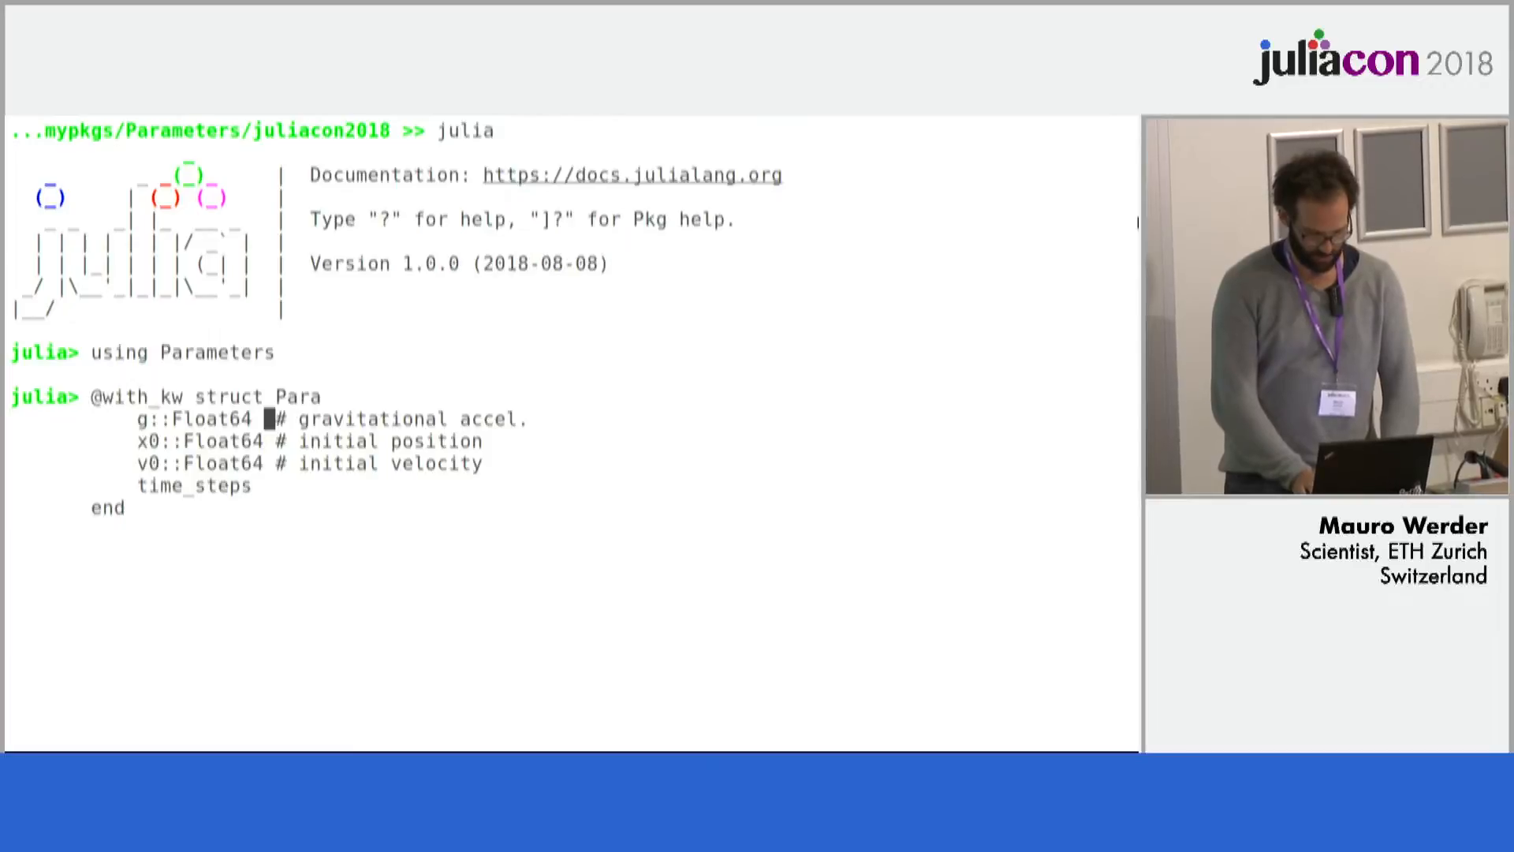
{"action": "type", "text": "= 9.81"}
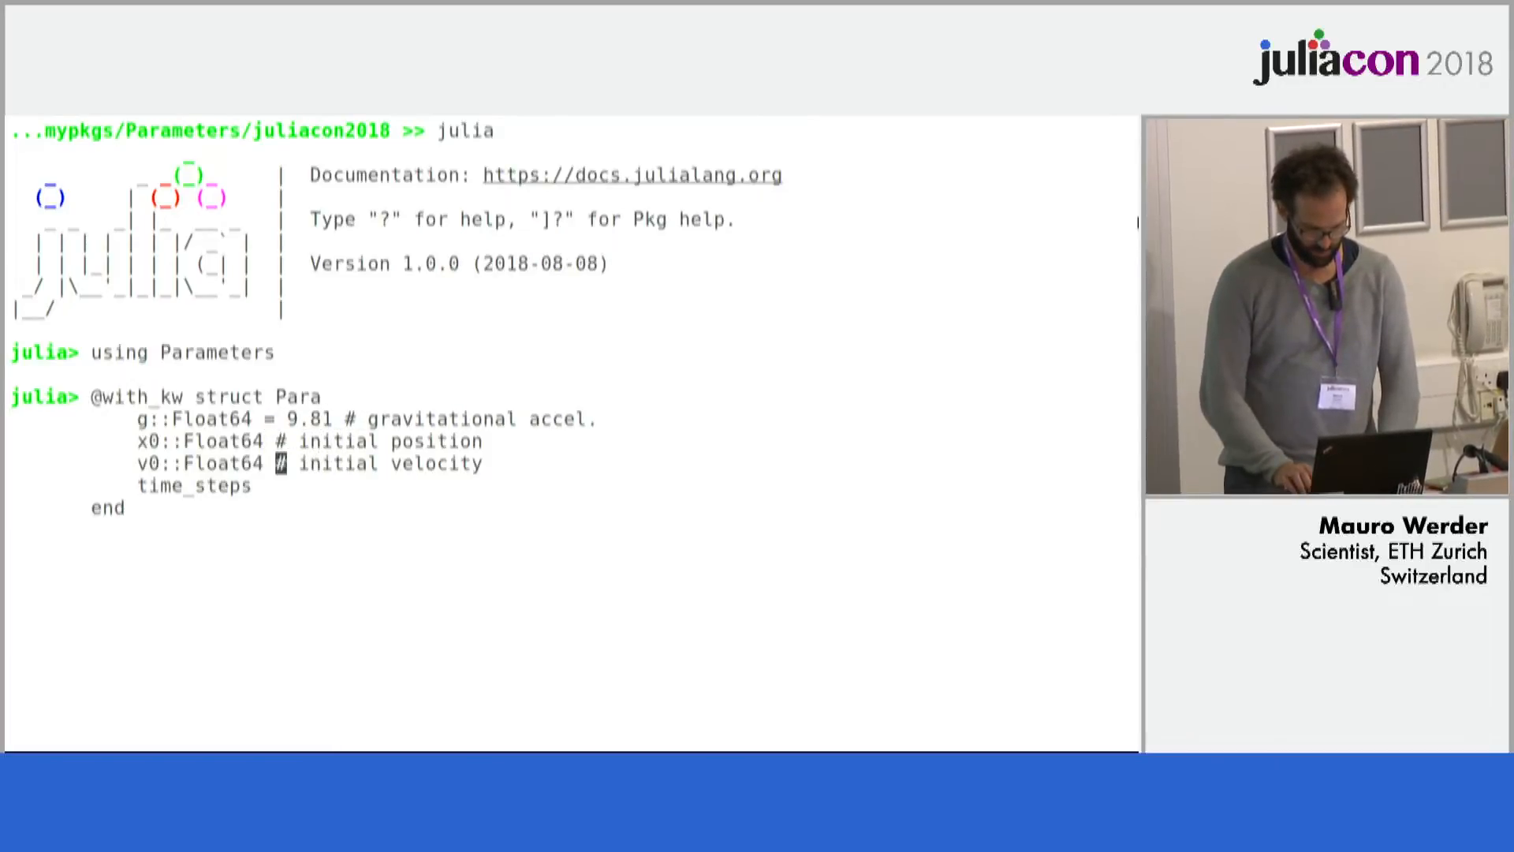
{"action": "type", "text": "= 0"}
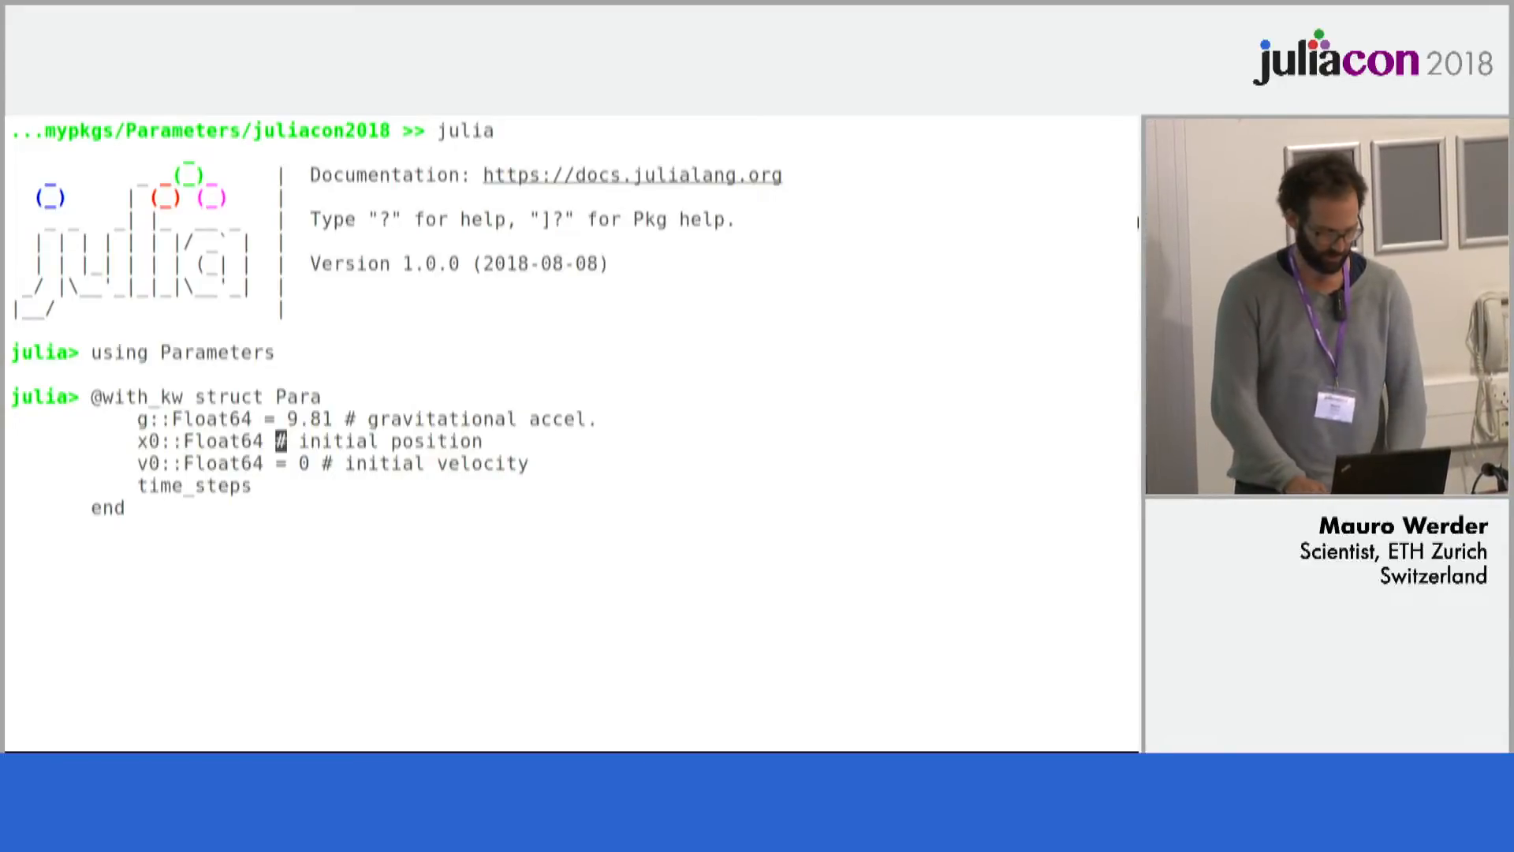
{"action": "key", "text": "Return"}
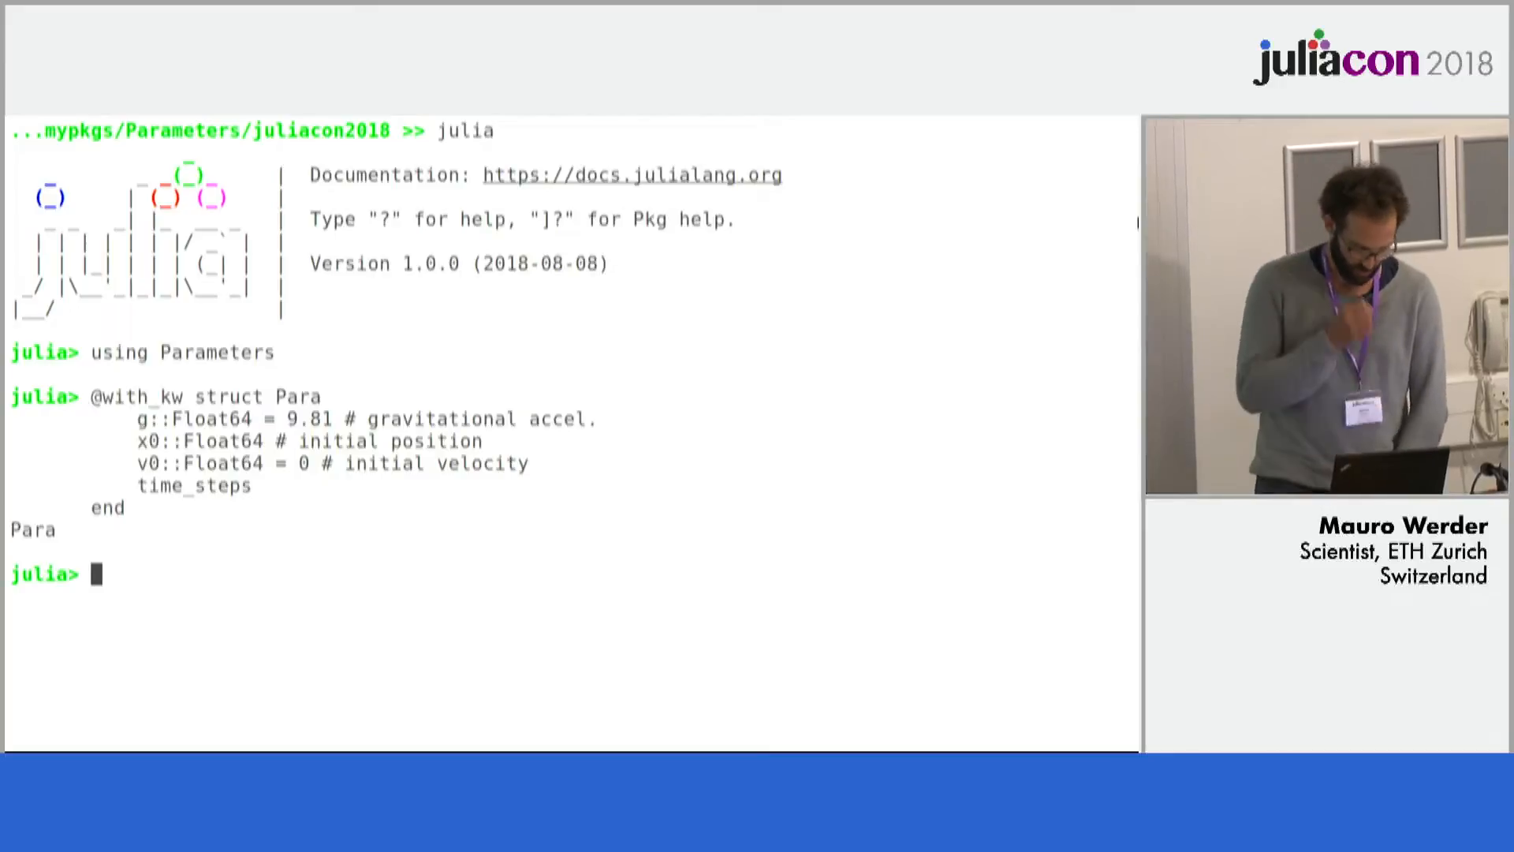
Step: Try Para() with no arguments, then create p with x0 = 1000 and time_steps = 1:10
{"action": "type", "text": "p = P"}
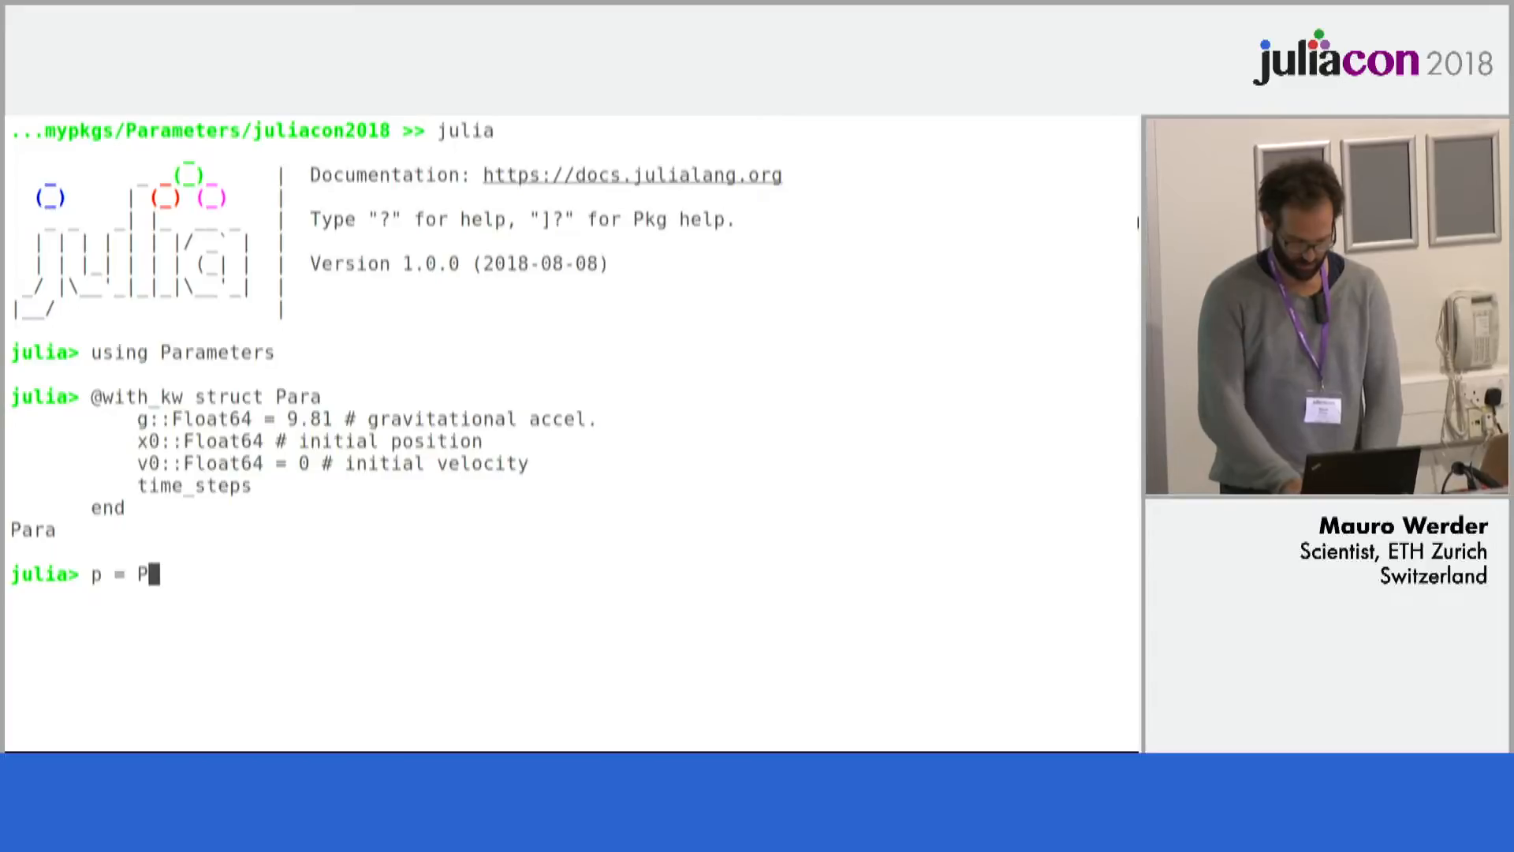
{"action": "type", "text": "ara("}
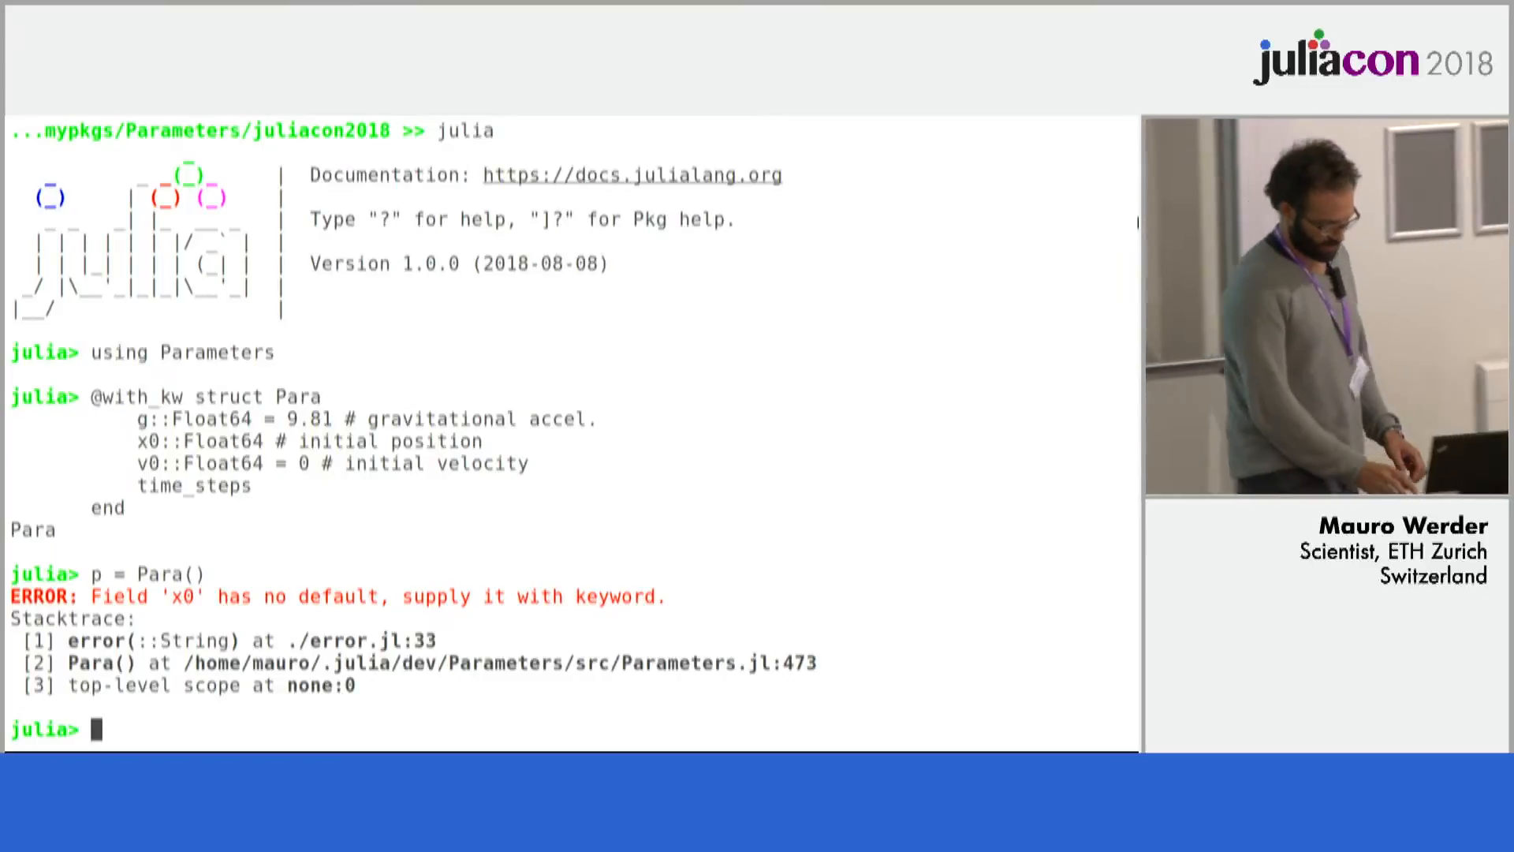
{"action": "type", "text": "p = Para()"}
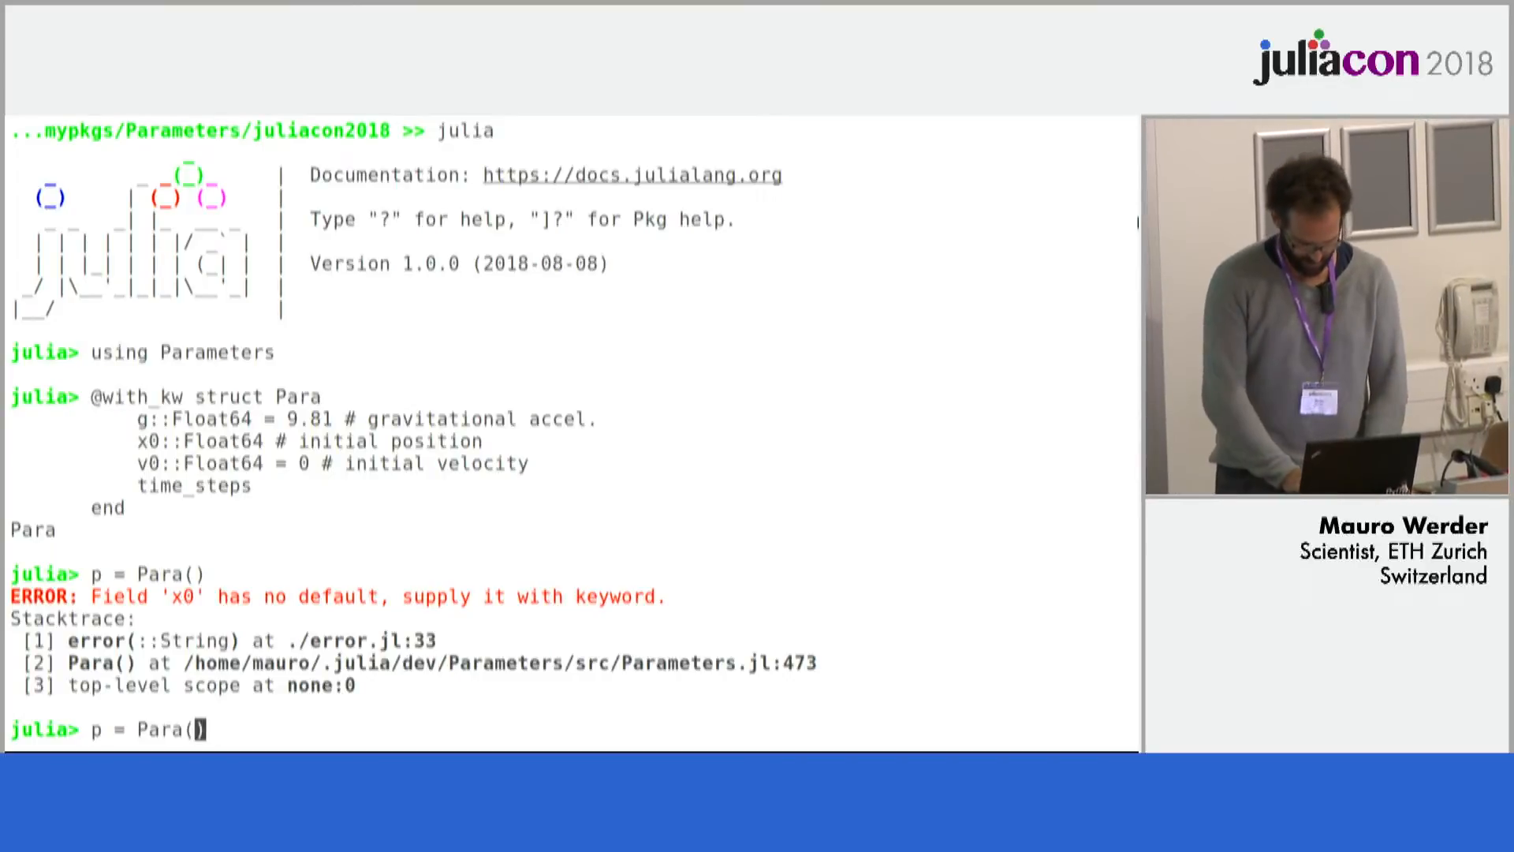
{"action": "type", "text": "x0 = 1000, time_steps = 1:10"}
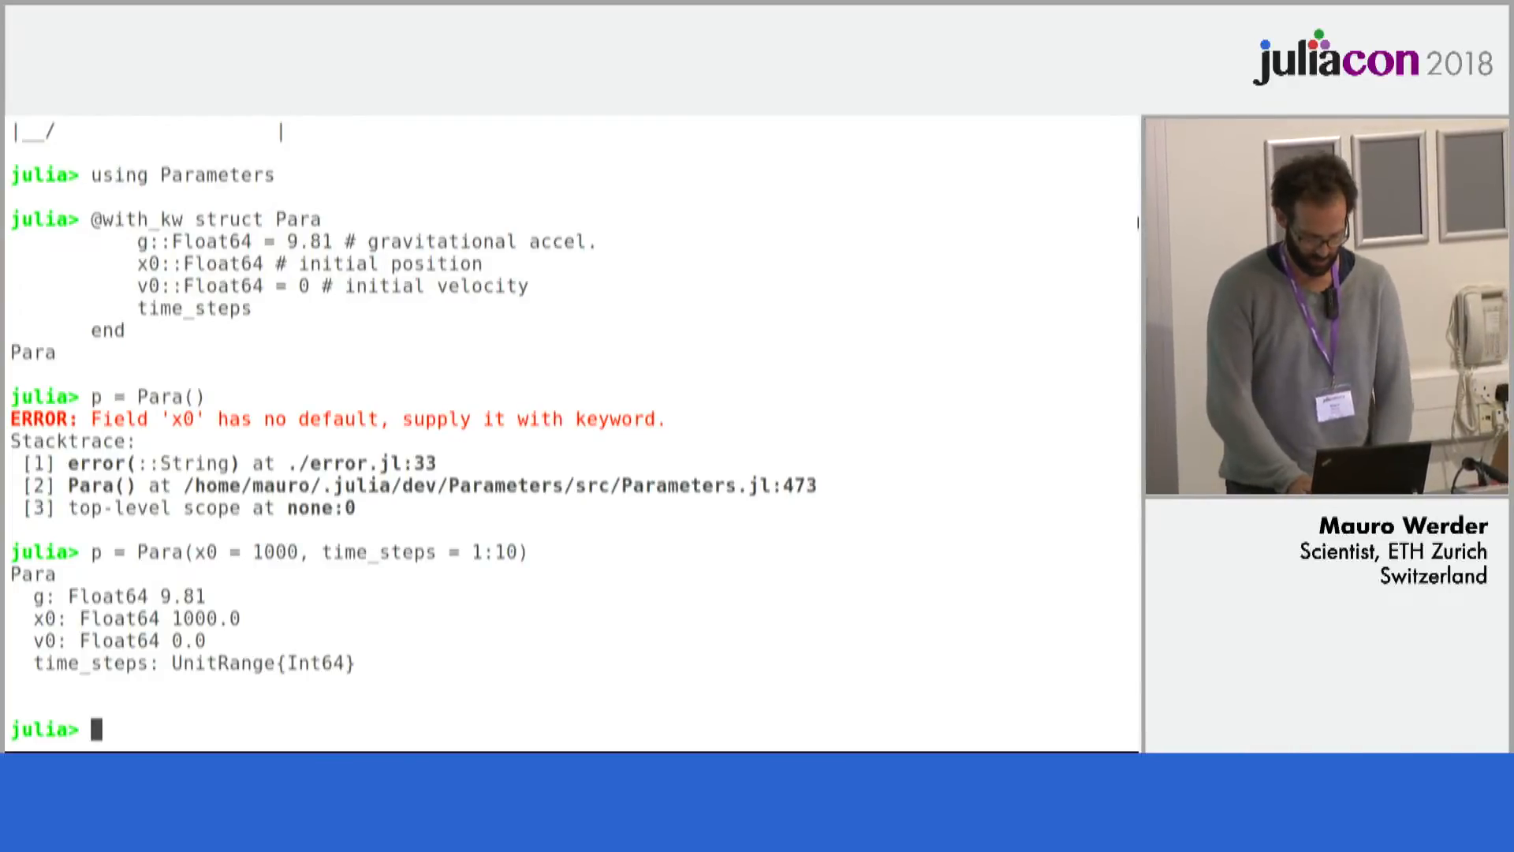
Step: Create p2 = Para(p, x0=2000), a copy of p with x0 changed to 2000
{"action": "type", "text": "p2 = Para(p, x0=2000)"}
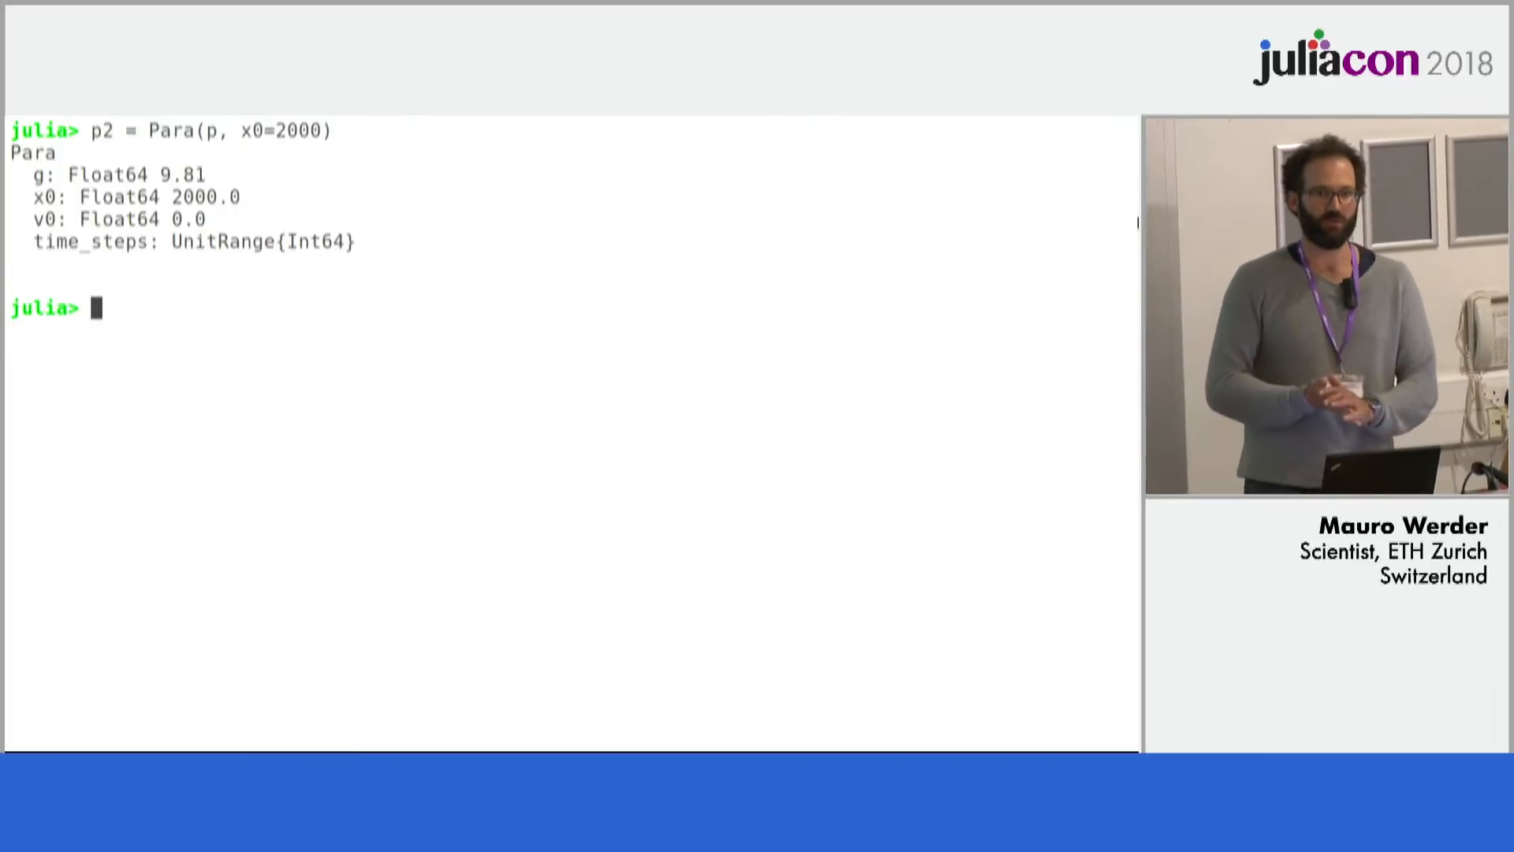
Step: Begin typing function z(t, p::Para) returning p.x0 + p.v0*t - 1/2*p.g*t^2
{"action": "type", "text": "function z(t, p::Para"}
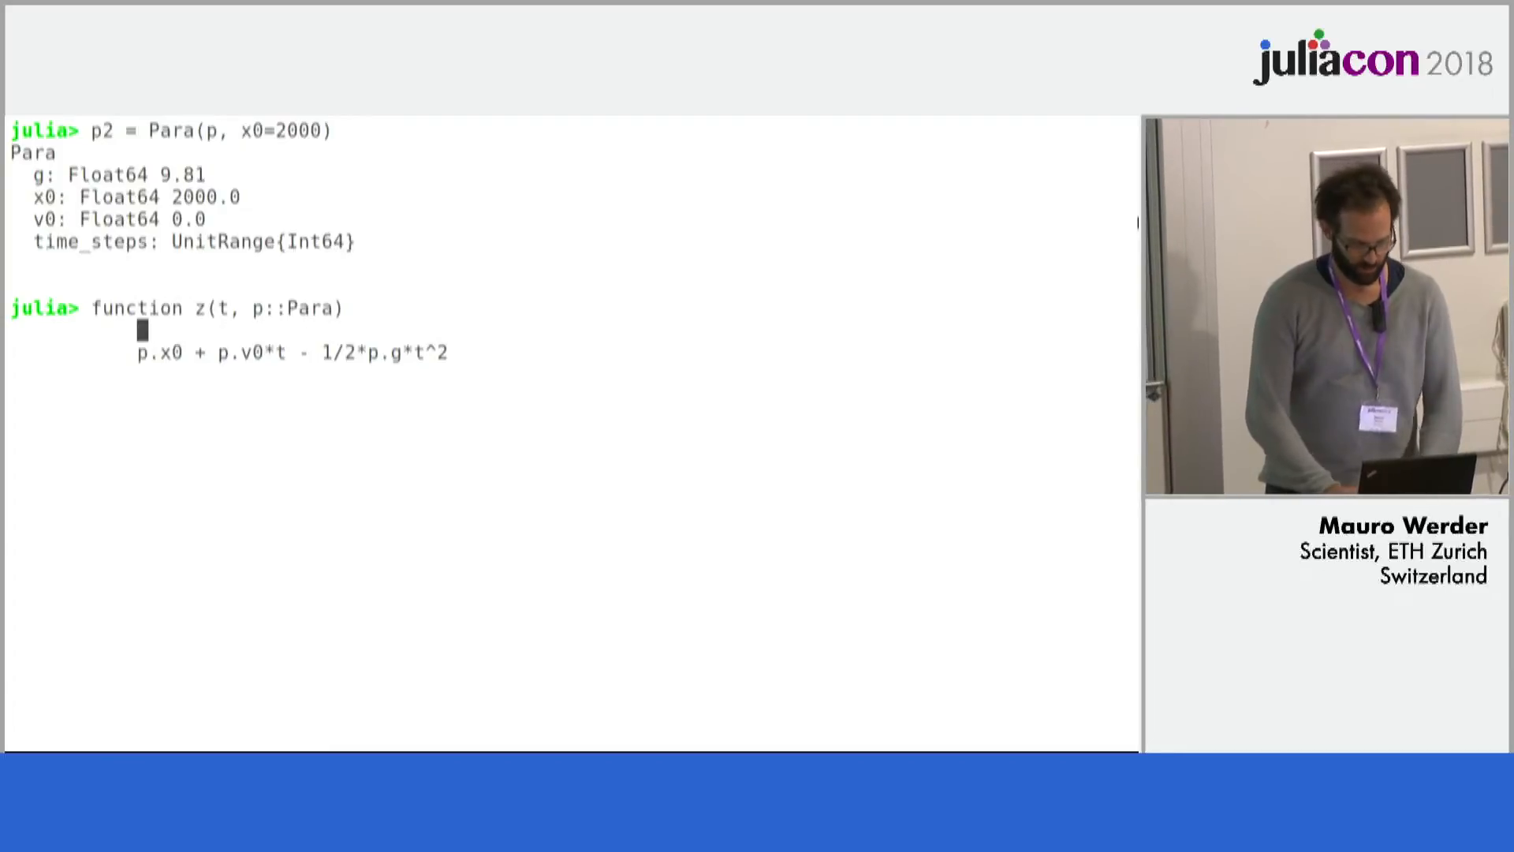
{"action": "type", "text": "@u"}
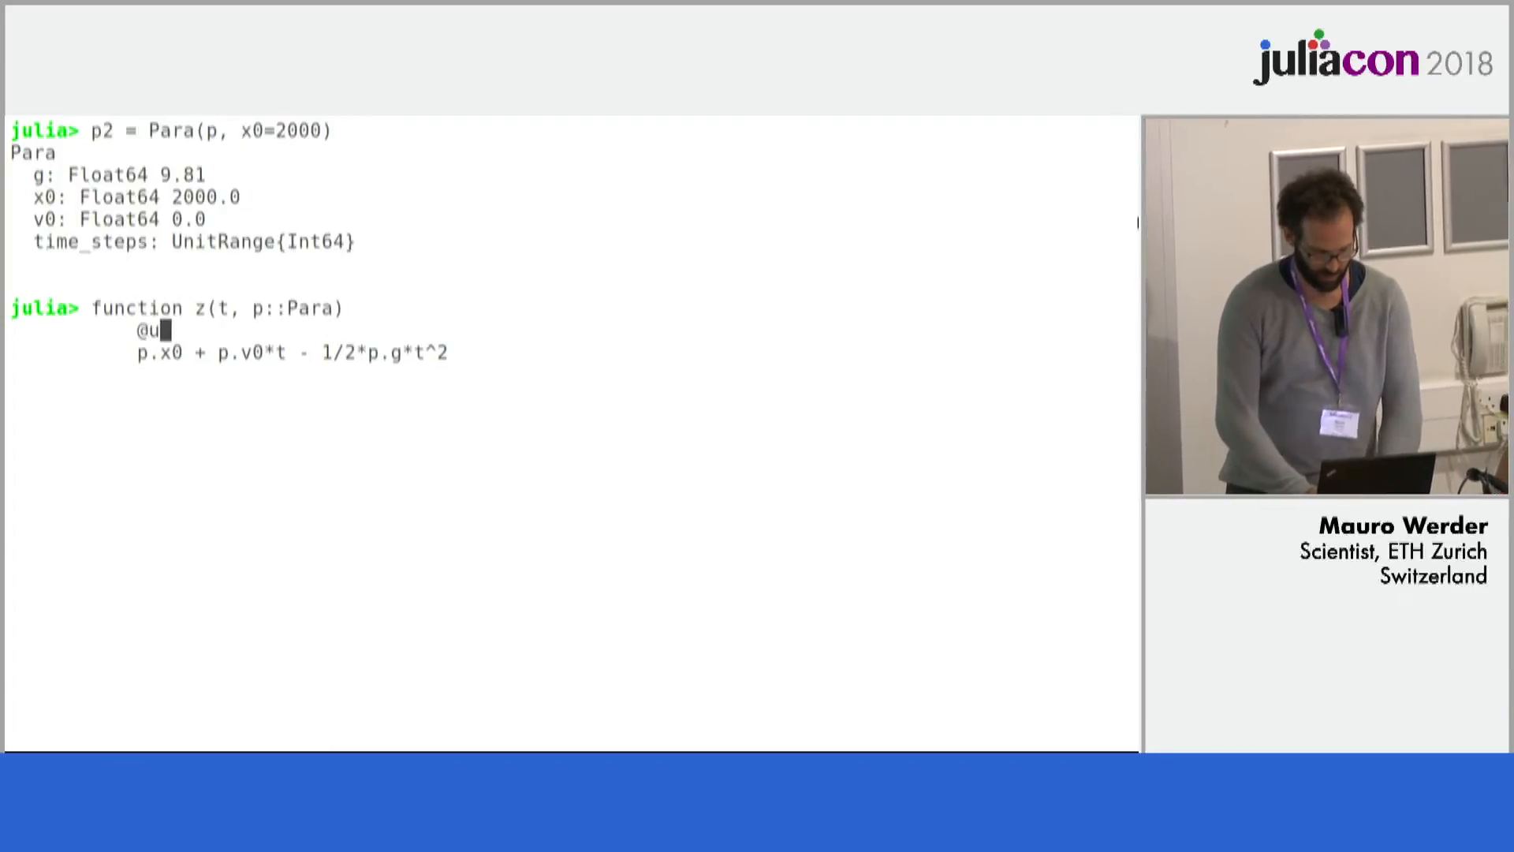
{"action": "type", "text": "npa"}
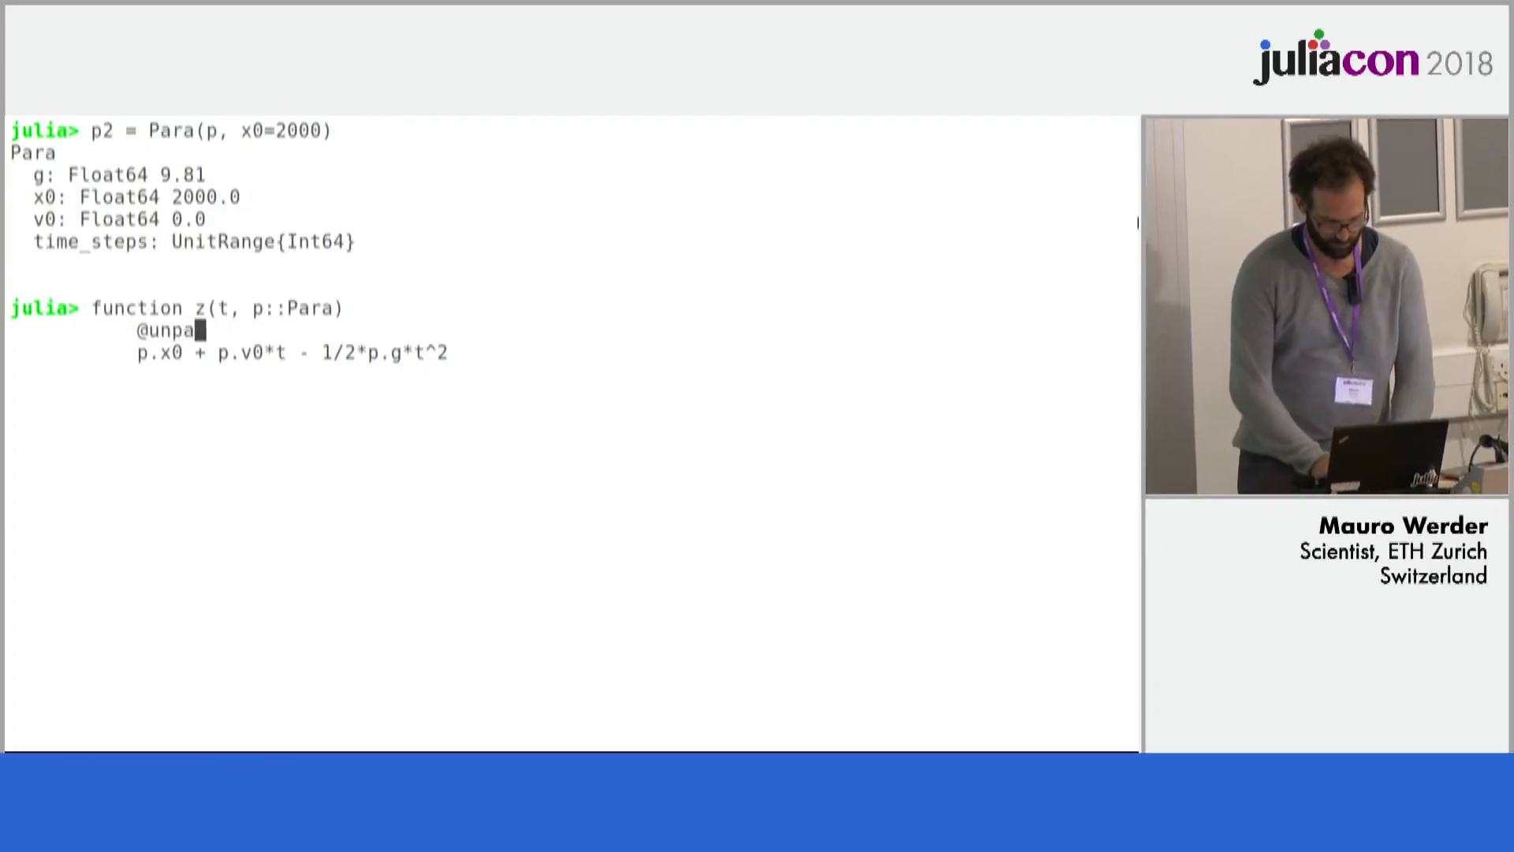
{"action": "type", "text": "ck"}
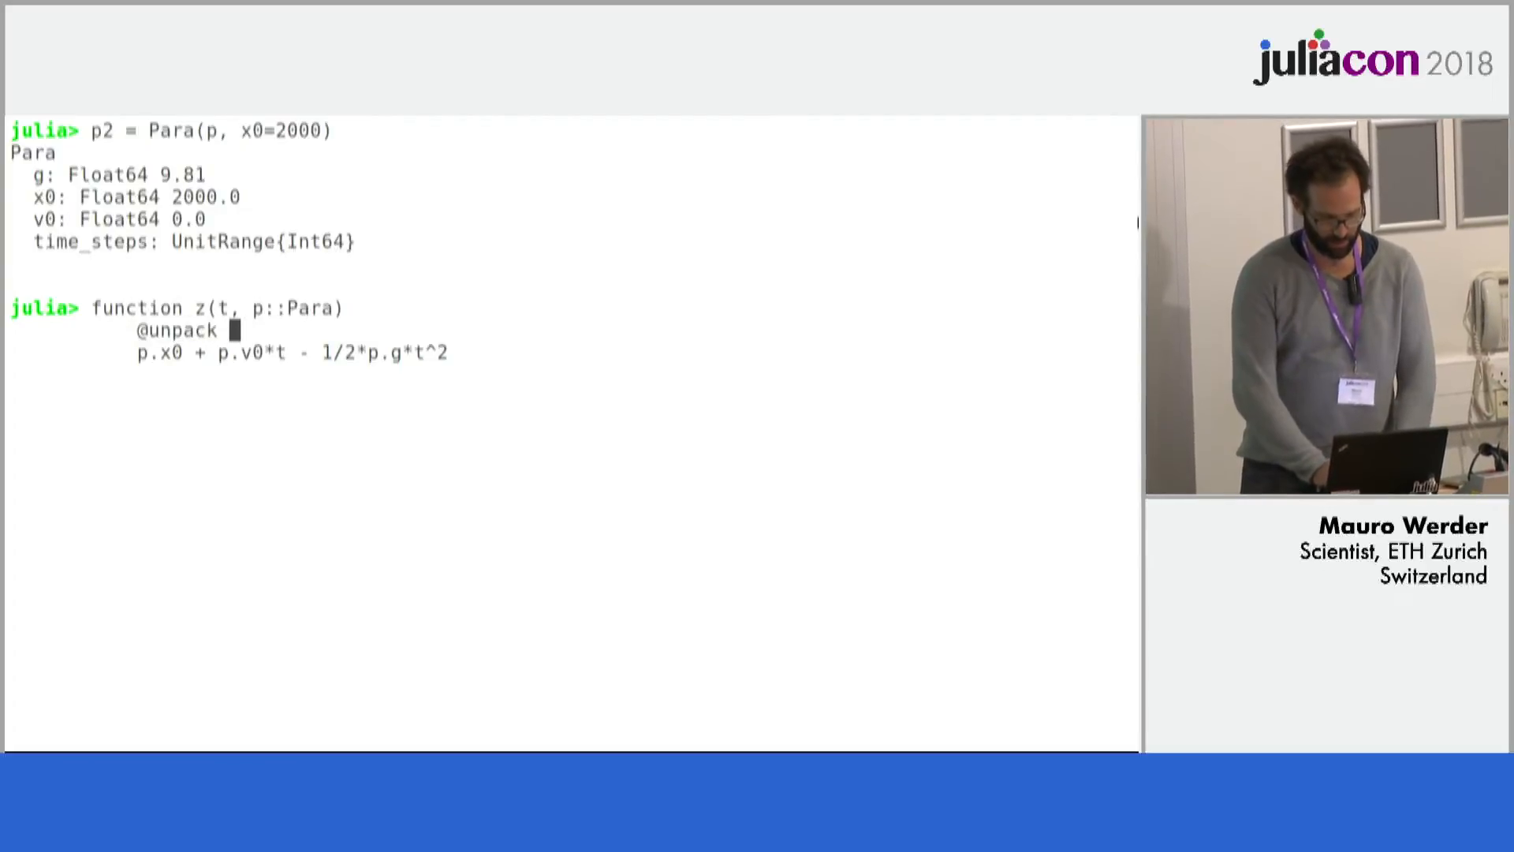
{"action": "type", "text": "x0,"}
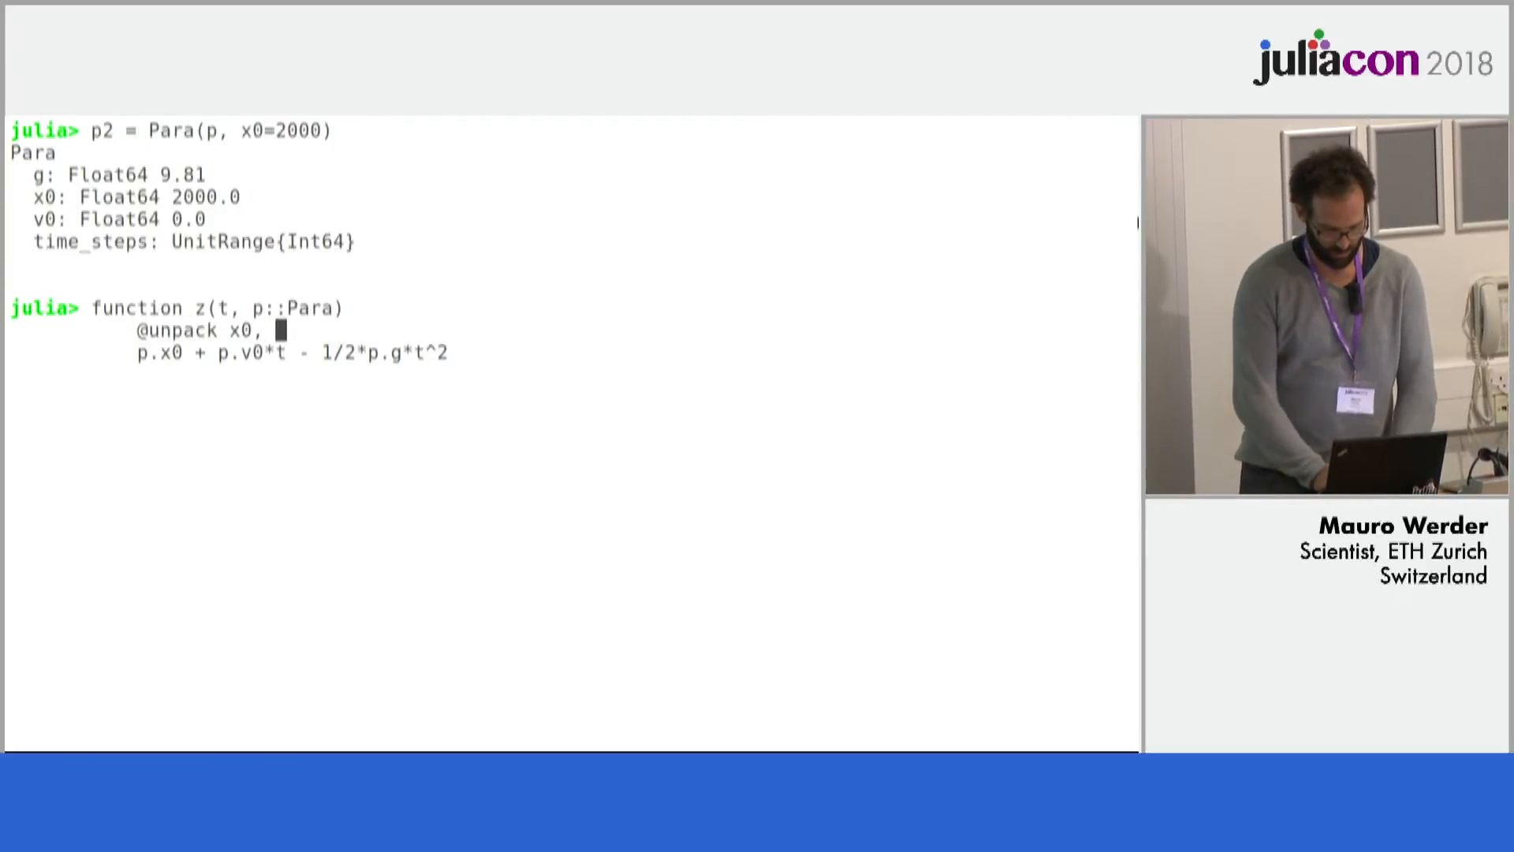
{"action": "type", "text": "v0,"}
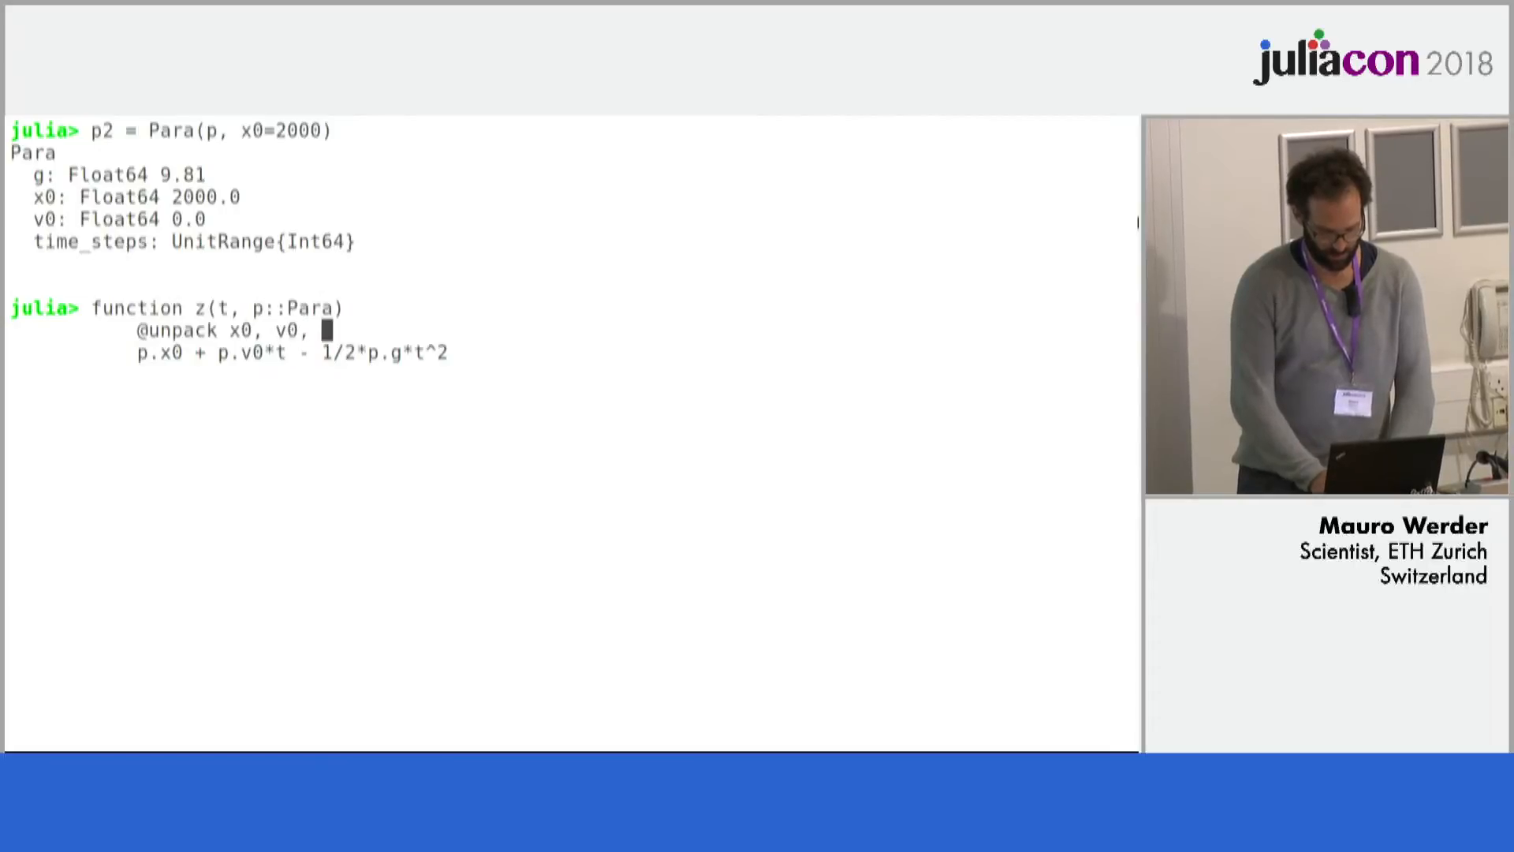
{"action": "type", "text": "g = p"}
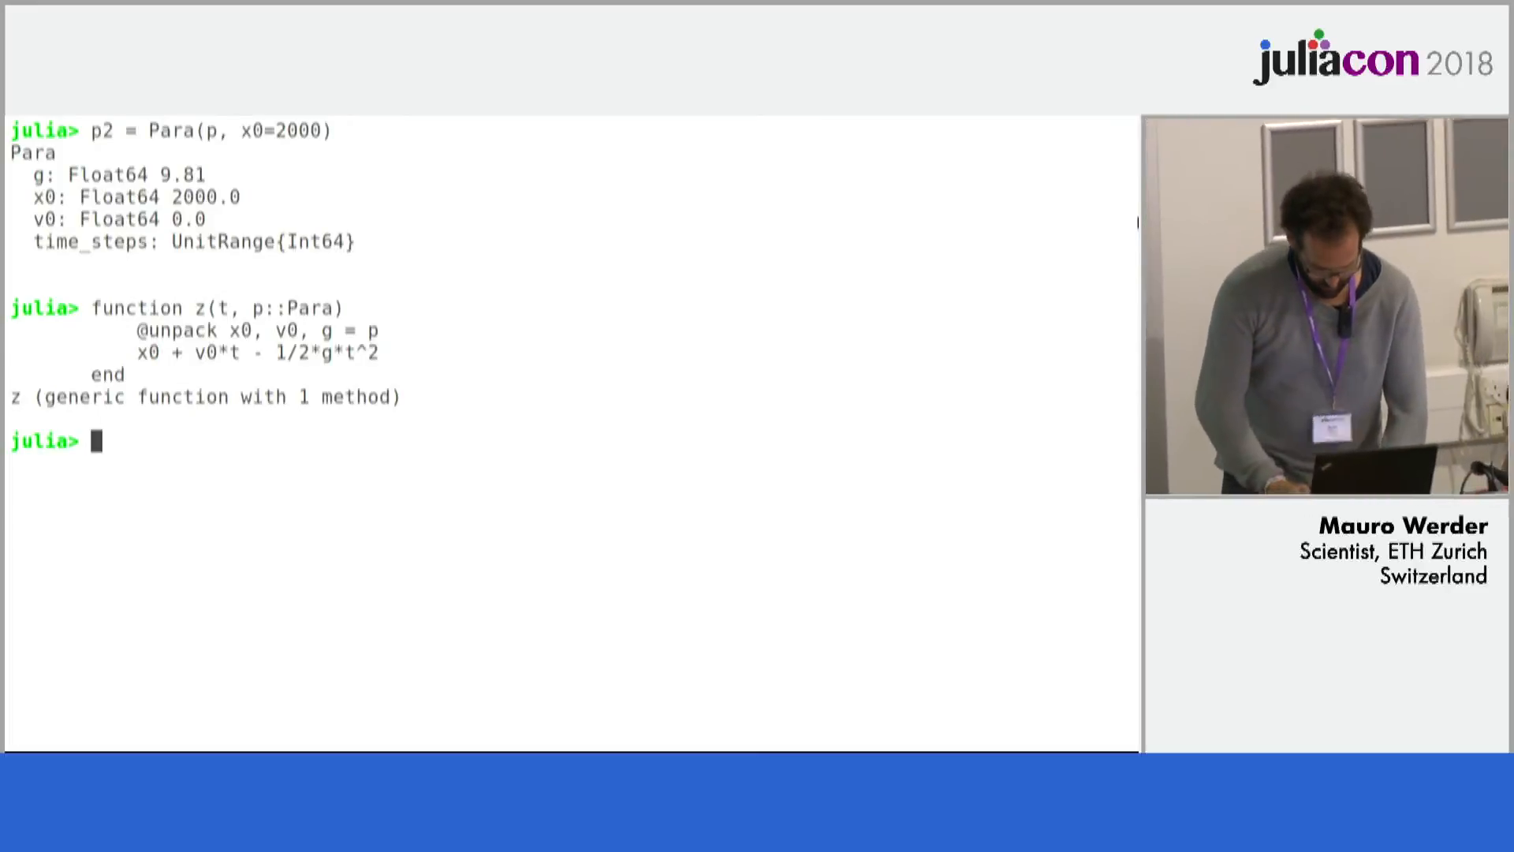
{"action": "type", "text": "@unpack x0,"}
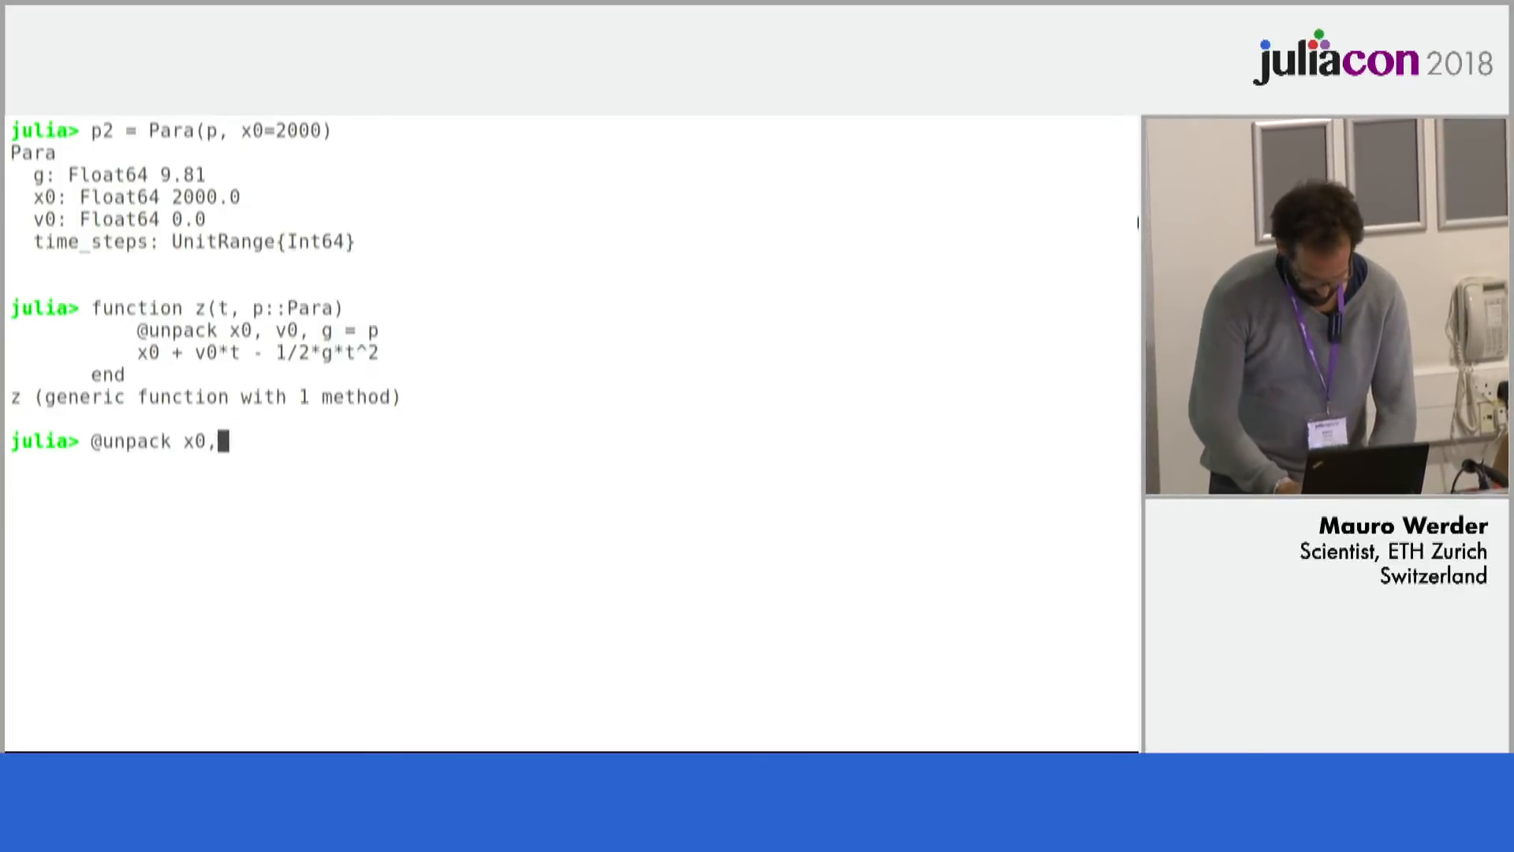
{"action": "type", "text": "v0,"}
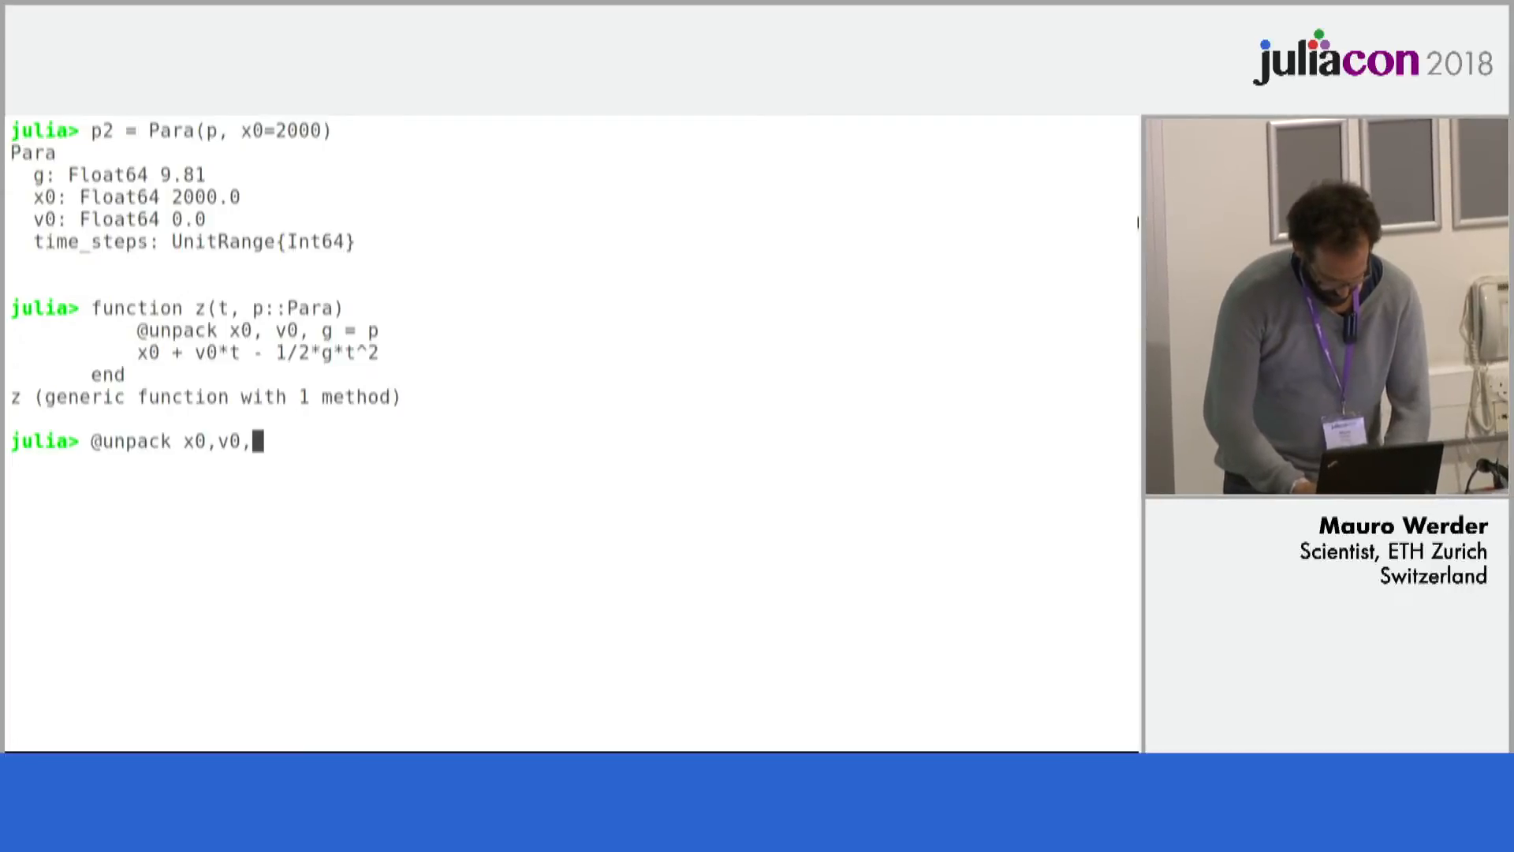
{"action": "type", "text": "g ="}
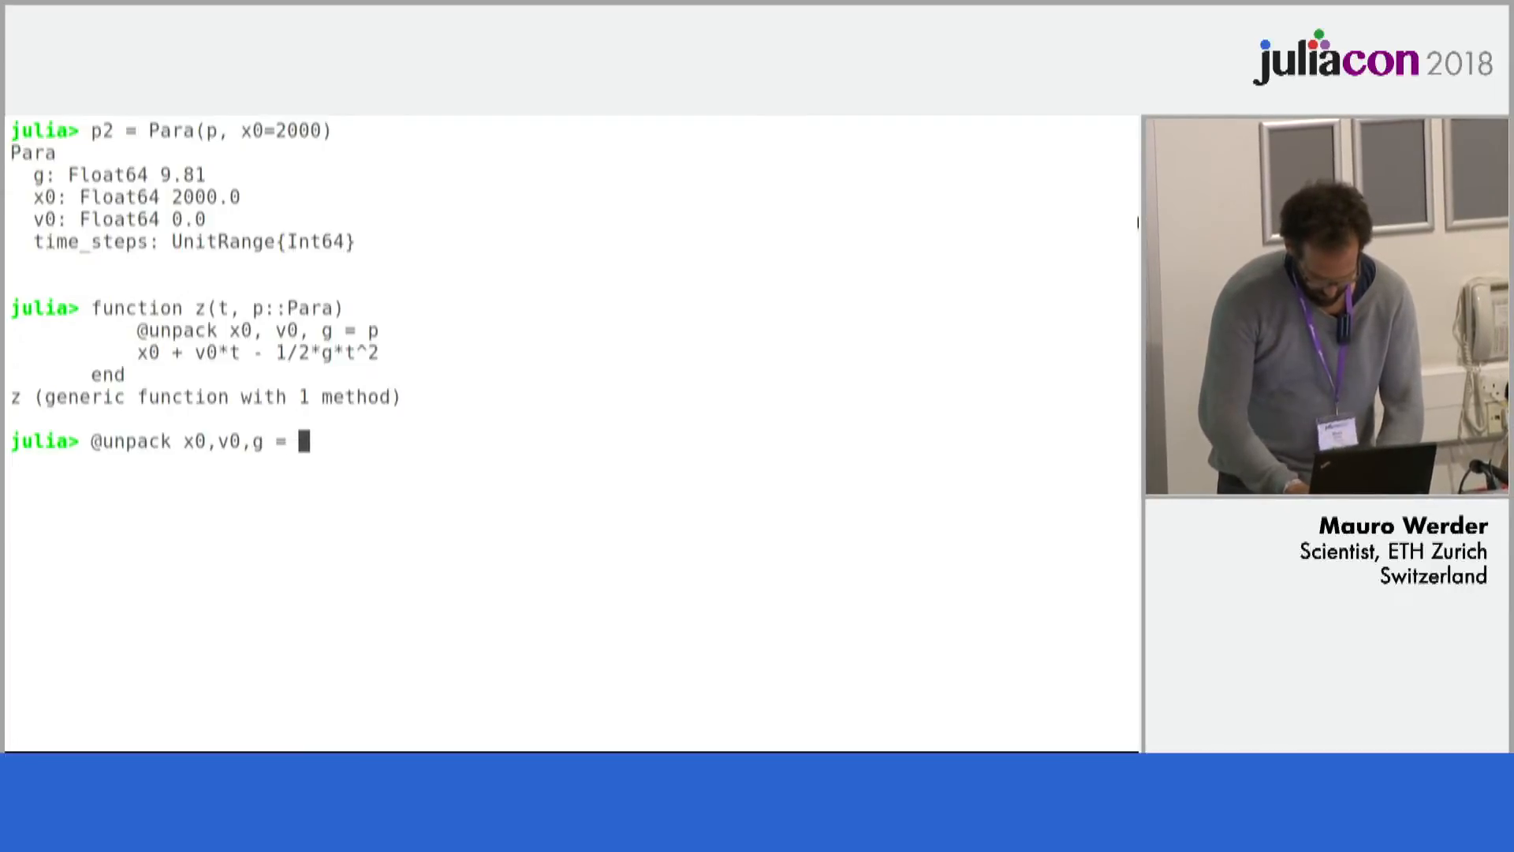
{"action": "type", "text": "p"}
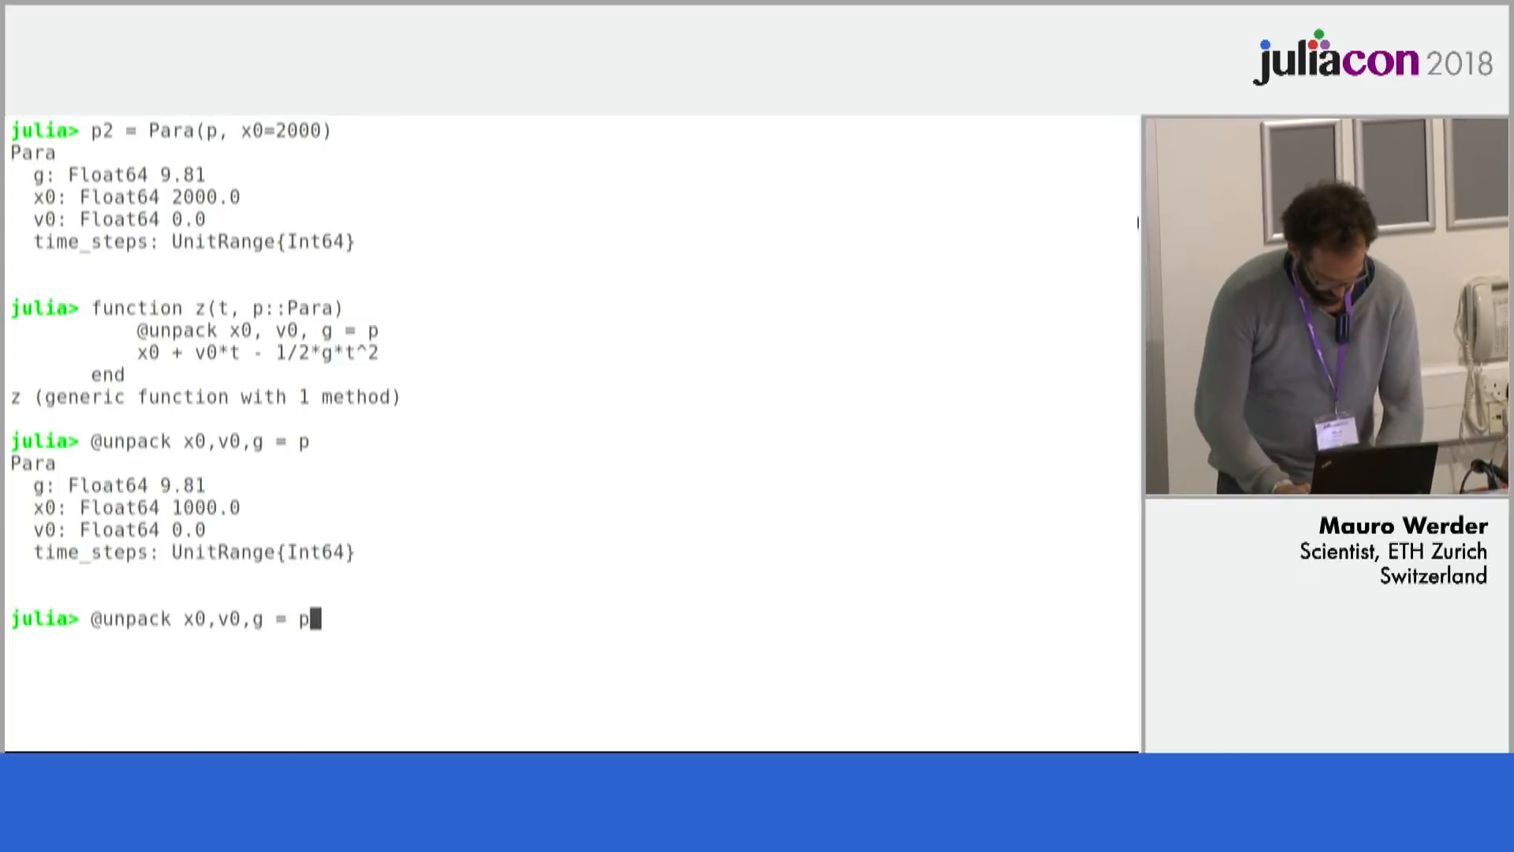
{"action": "type", "text": "macroexpand"}
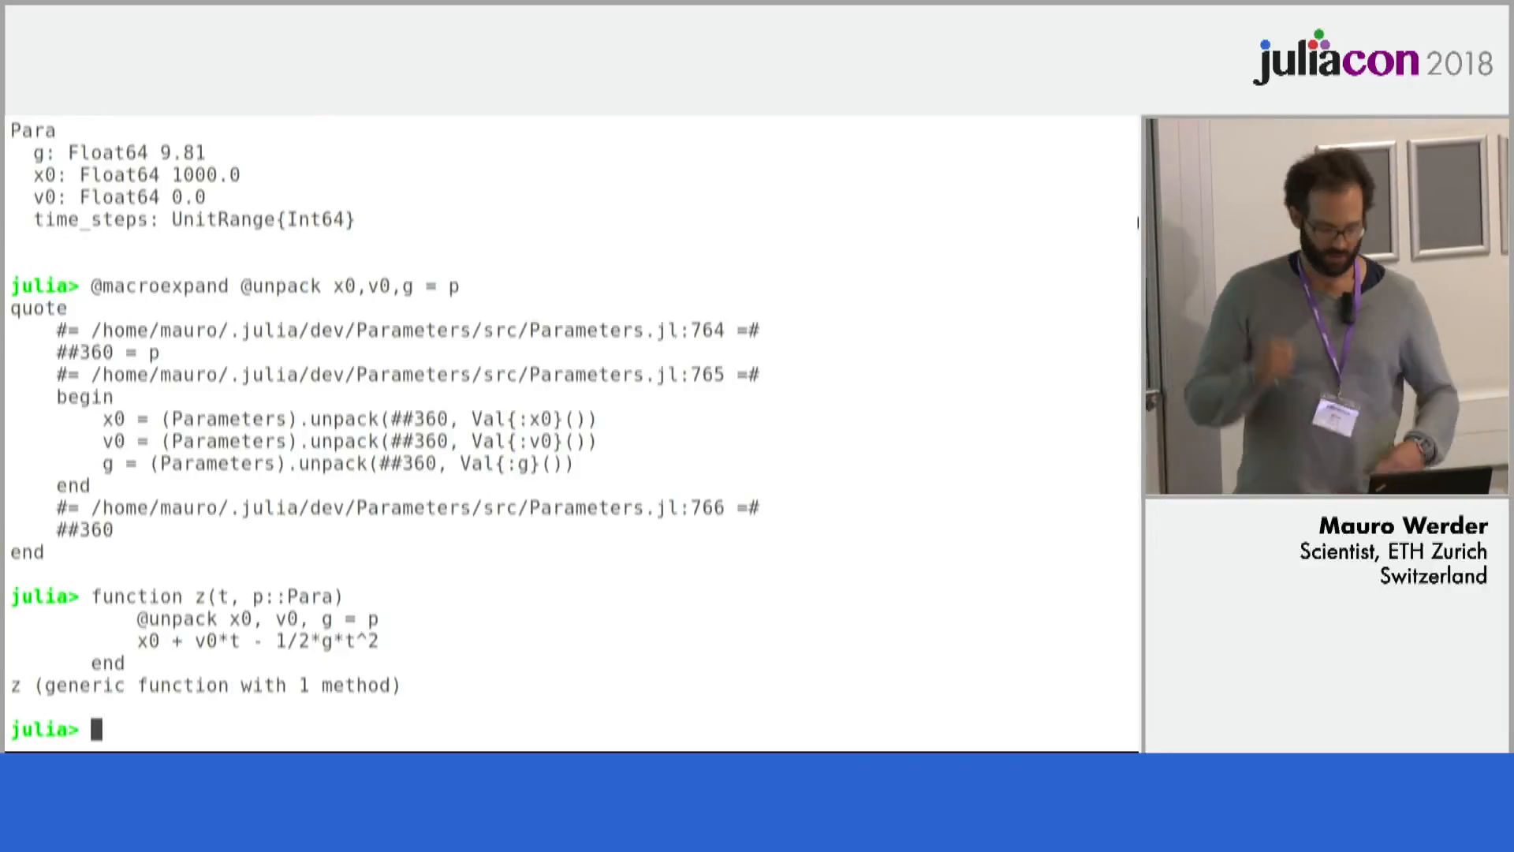
{"action": "type", "text": "("}
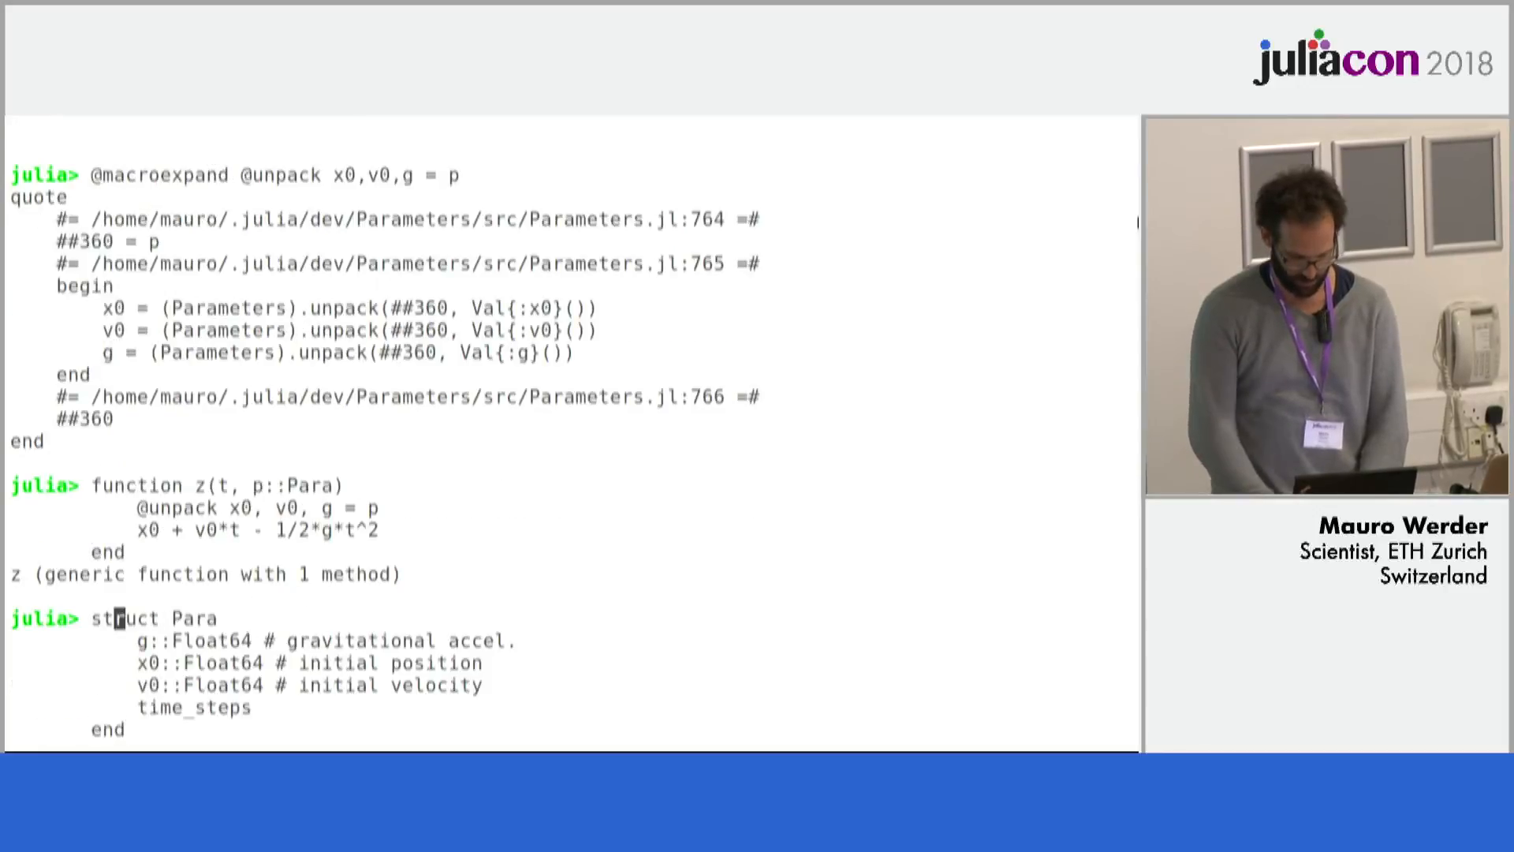
Step: Clear the screen, enter plain struct Para, and build named tuple (g=9.81, x0=1000.0, v0=0, time_steps=1:10)
{"action": "key", "text": "ctrl+c"}
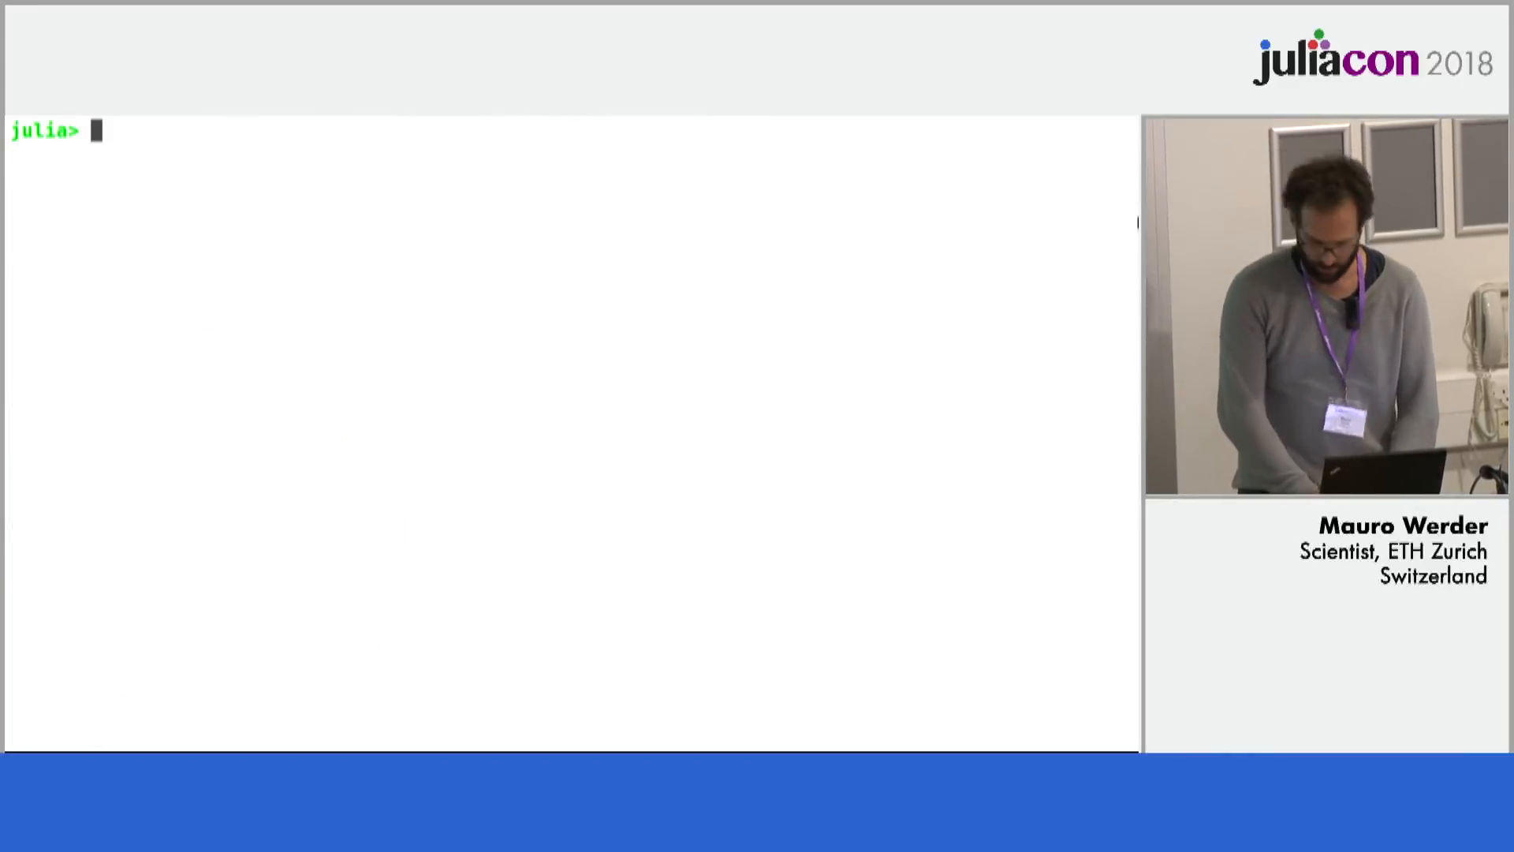
{"action": "type", "text": "@macroexpand @unpack x0,v0,g = p^C"}
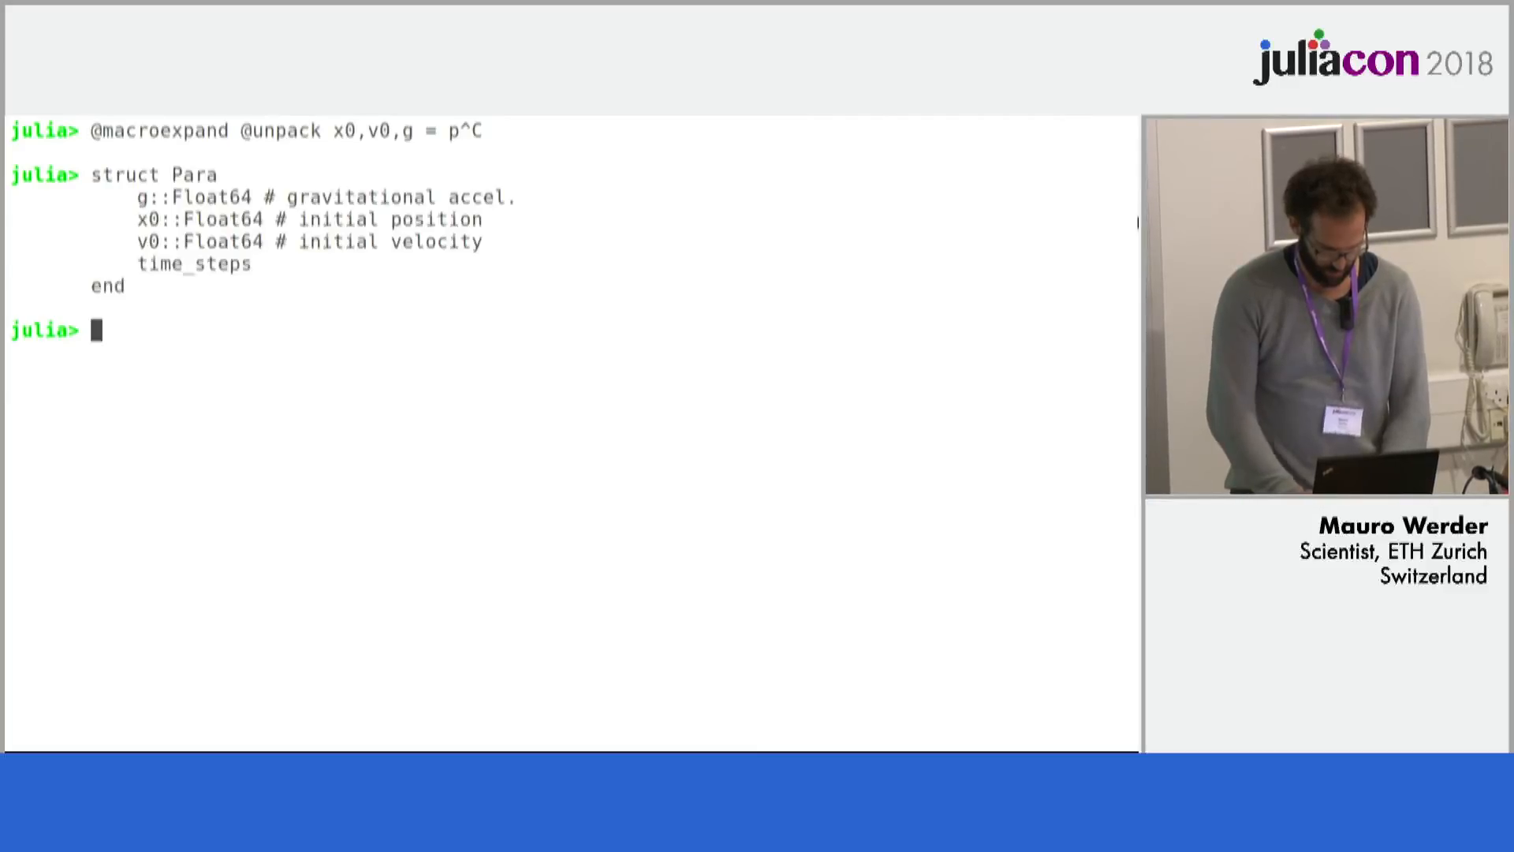
{"action": "type", "text": "("}
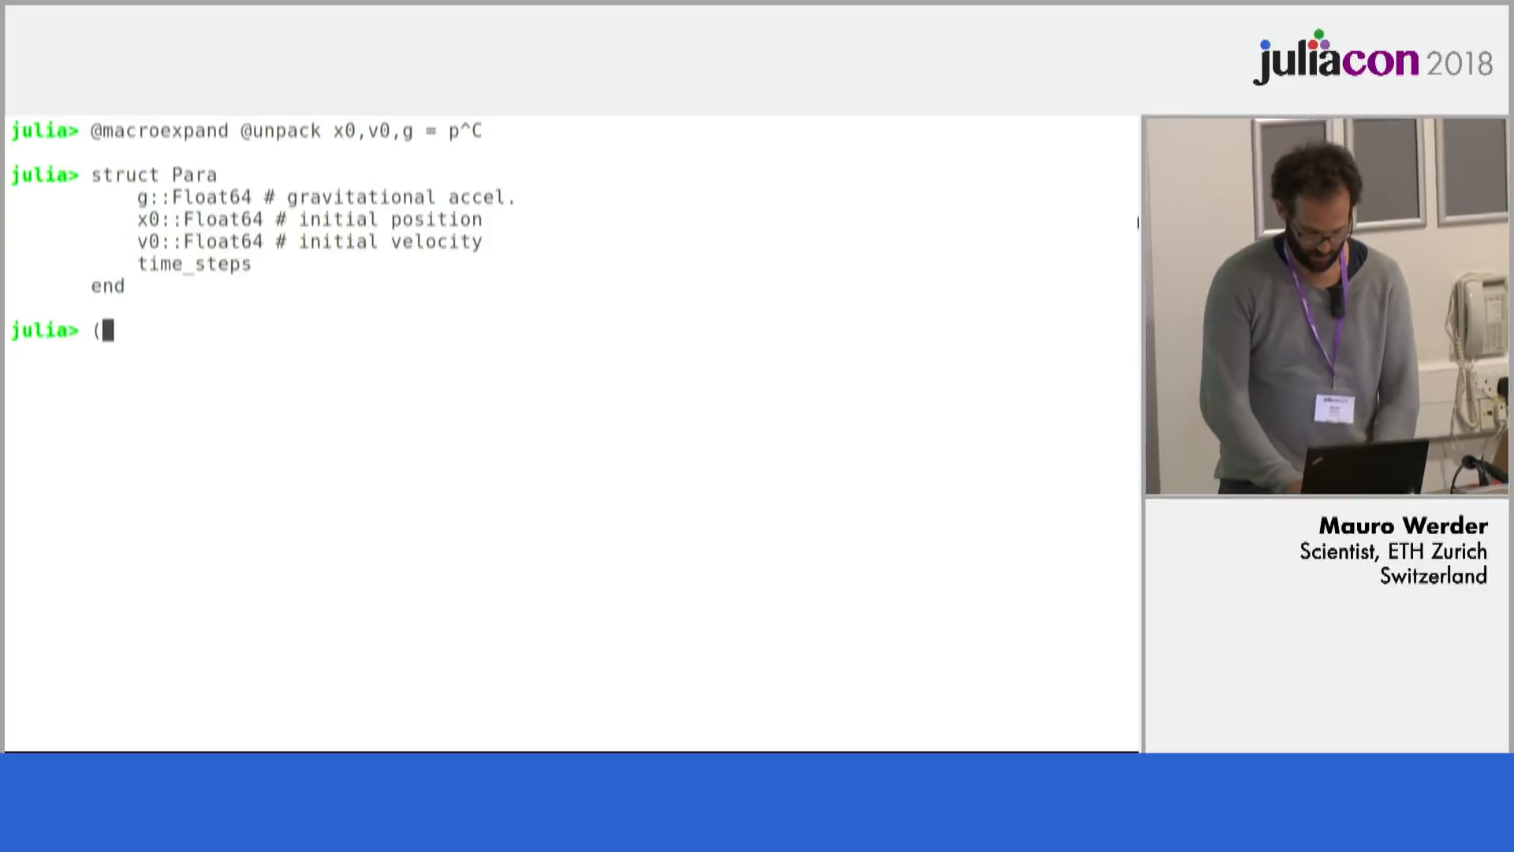
{"action": "type", "text": "g"}
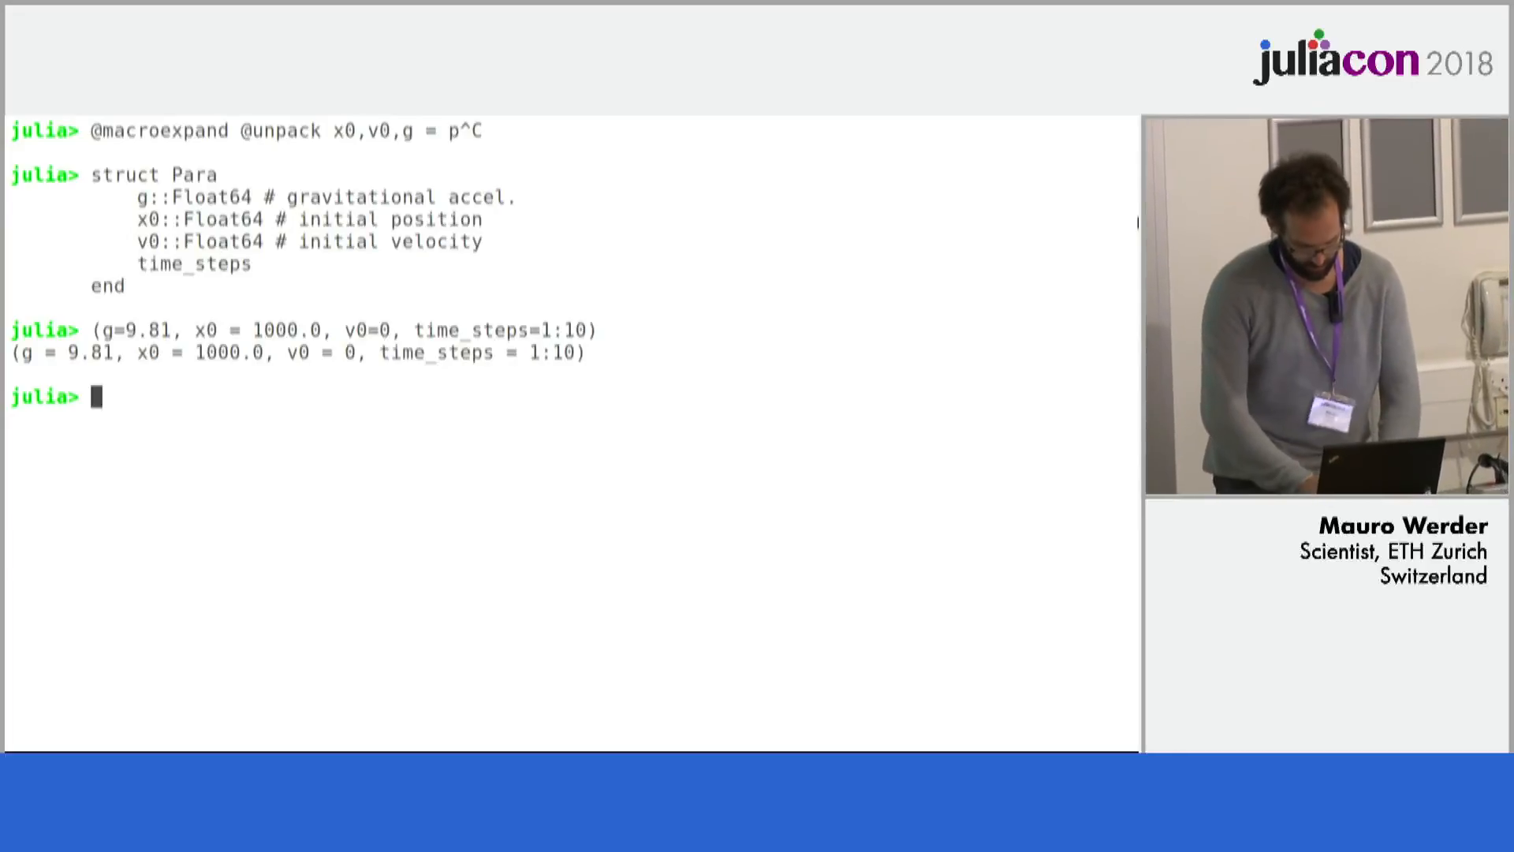
{"action": "type", "text": "P"}
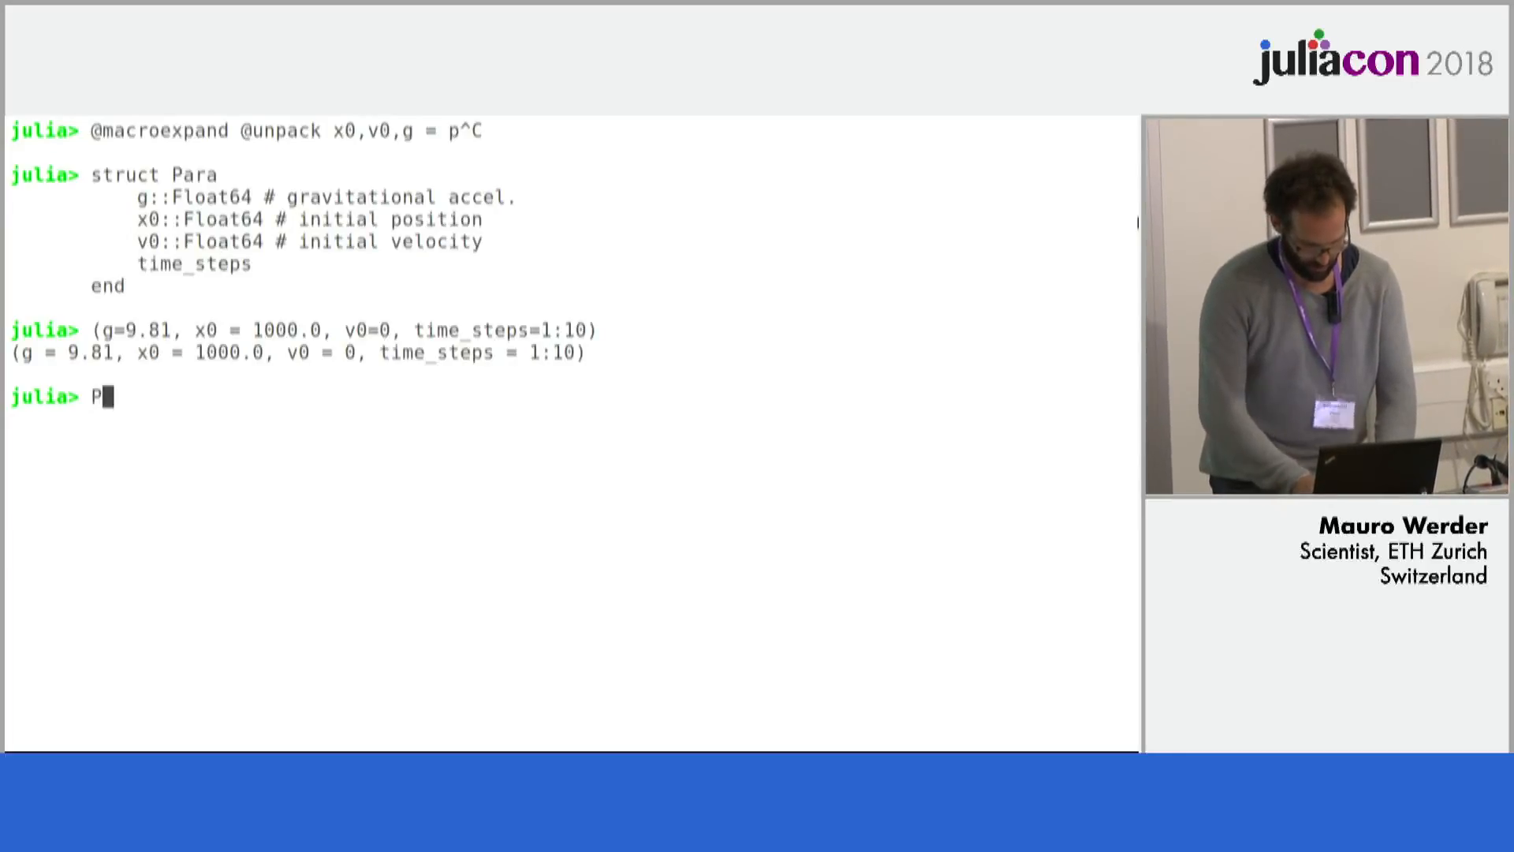
{"action": "type", "text": "ParaNT = @with_kw (g=9.81, x0, v0=0, time_steps)"}
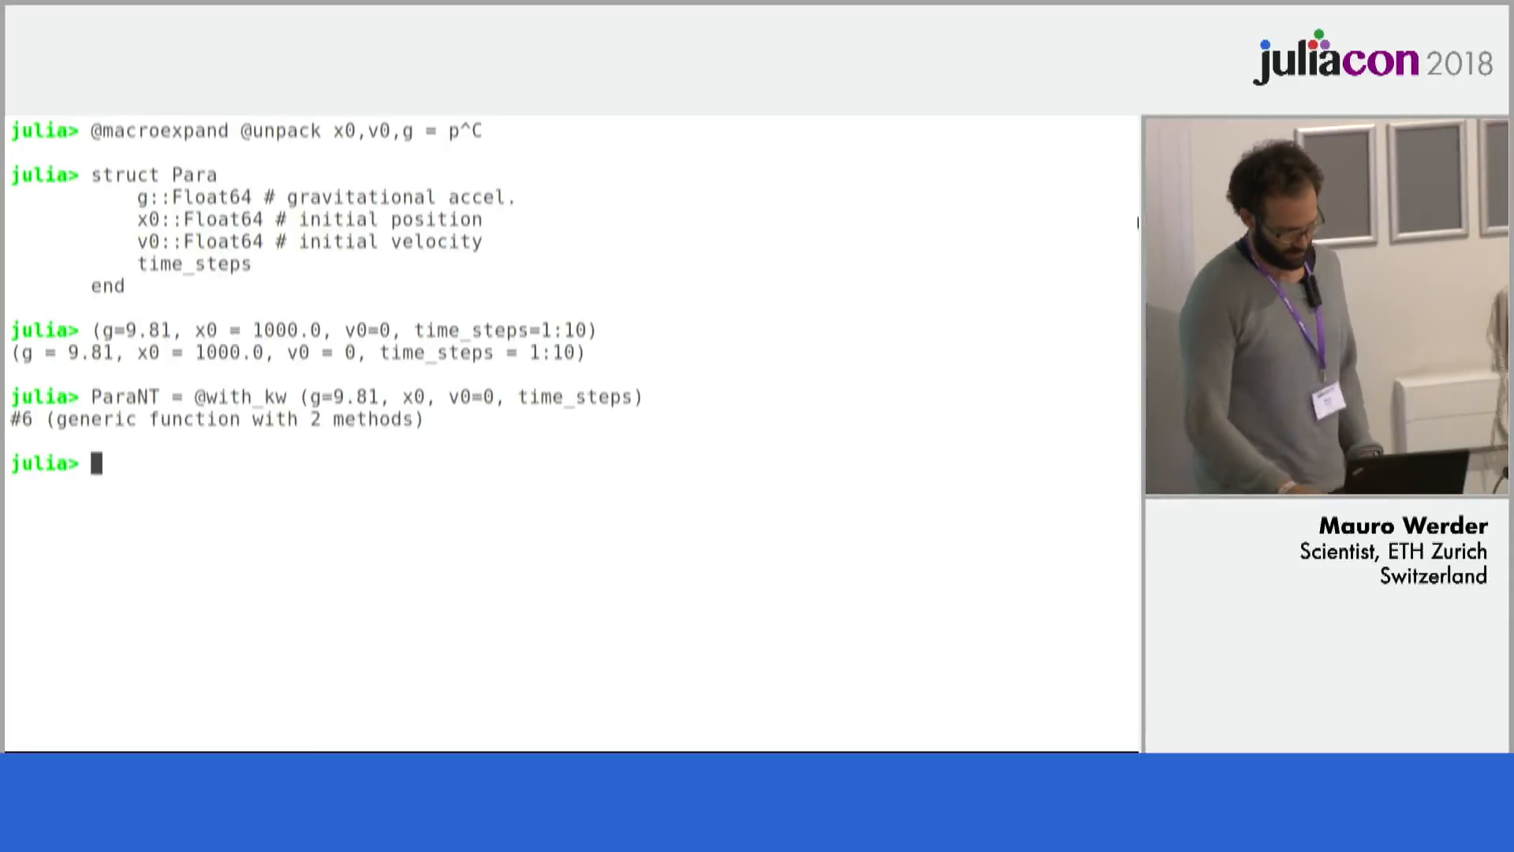
{"action": "type", "text": "pnt = ParaNT(x0=1000)"}
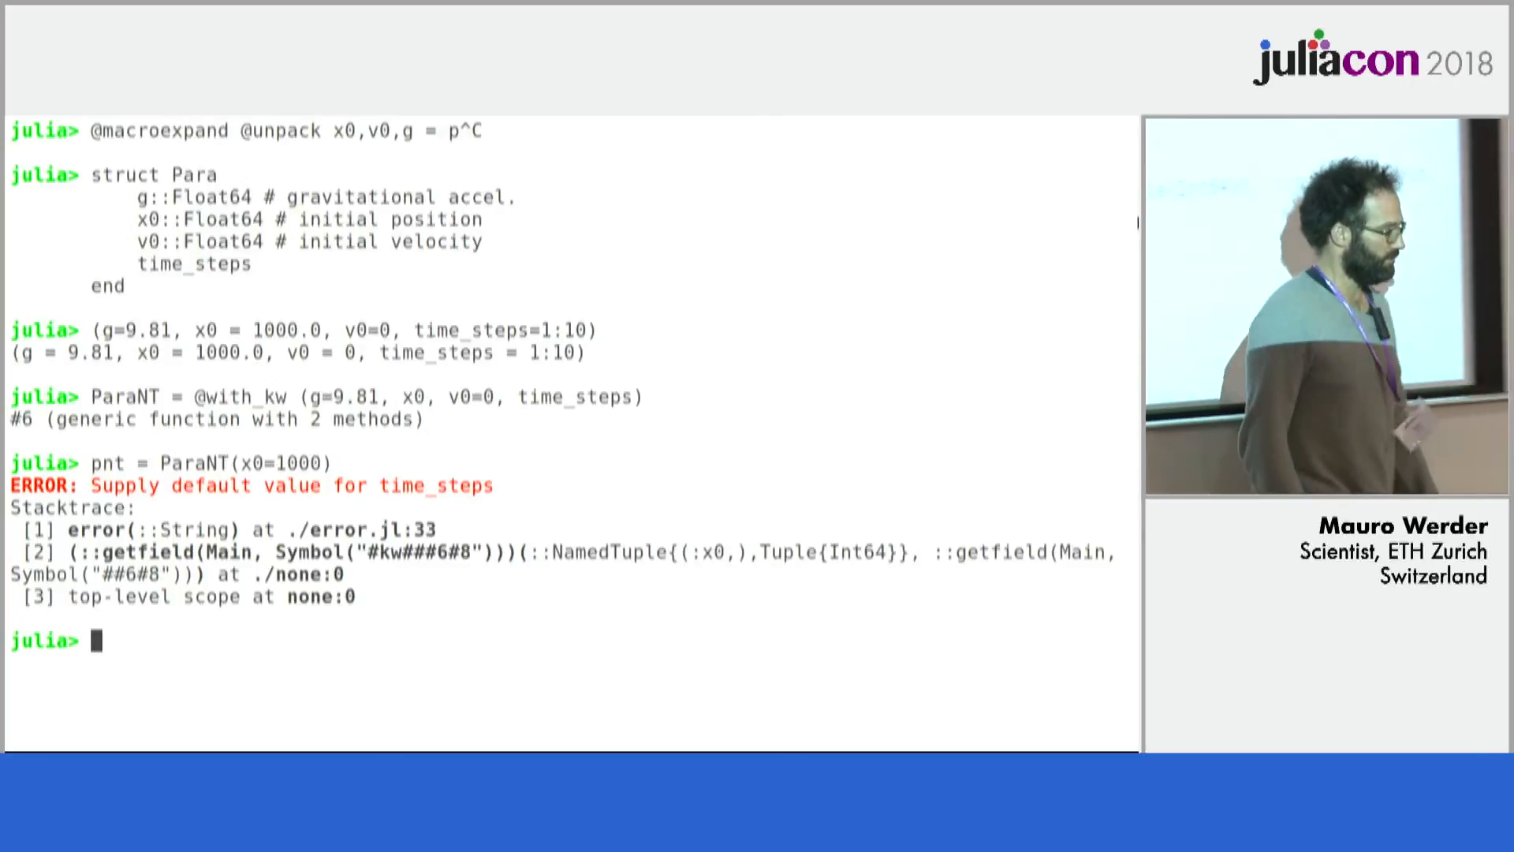
Step: Call ParaNT(x0=1000, time_steps=1:10) to get pnt with defaults g 9.81 and v0 0
{"action": "type", "text": "pnt = ParaNT(x0=1000)"}
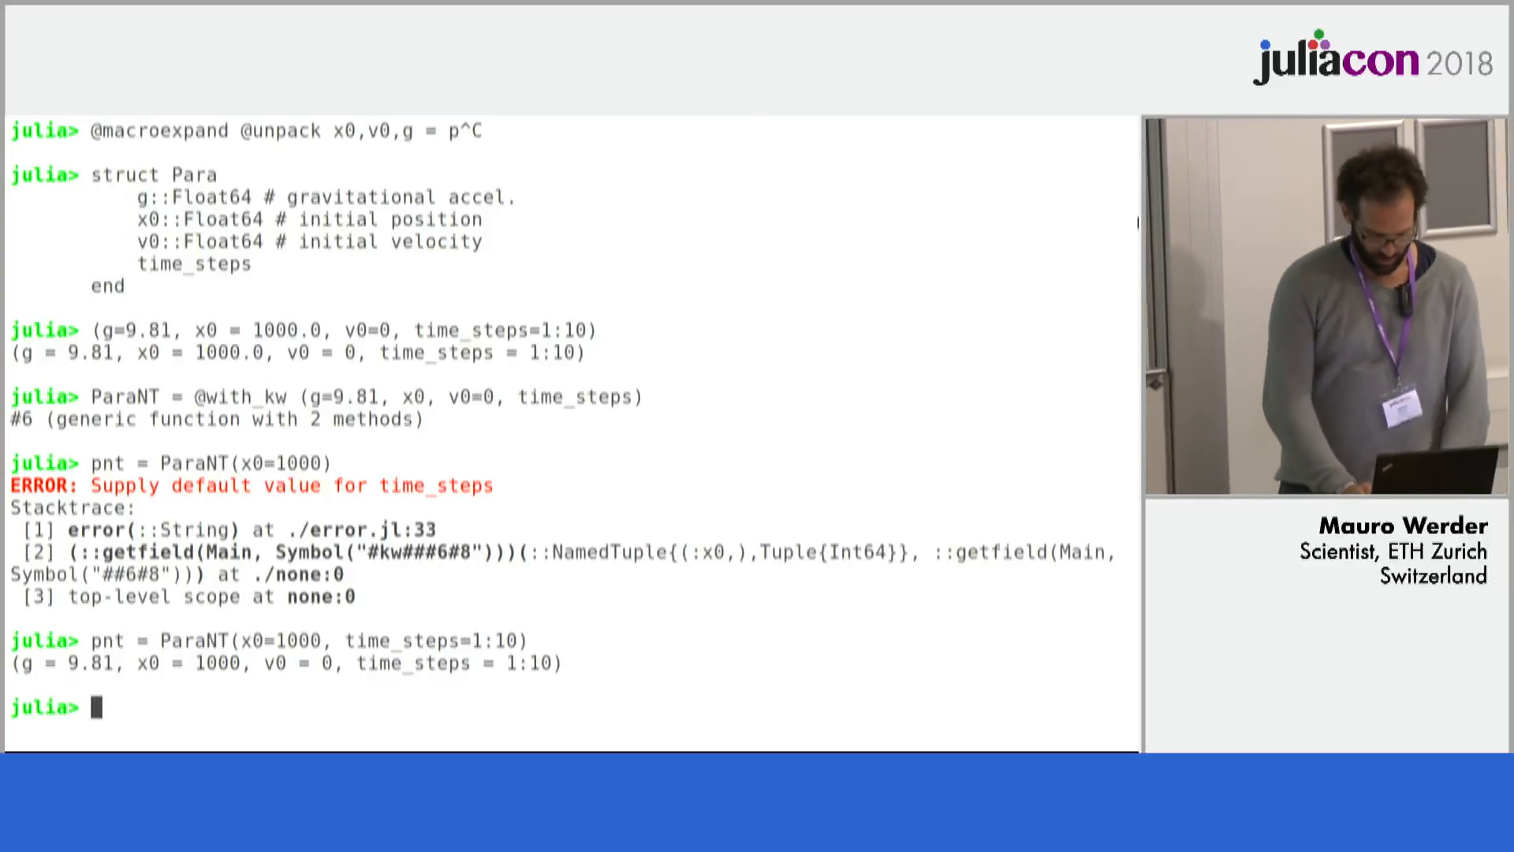
{"action": "type", "text": "fu"}
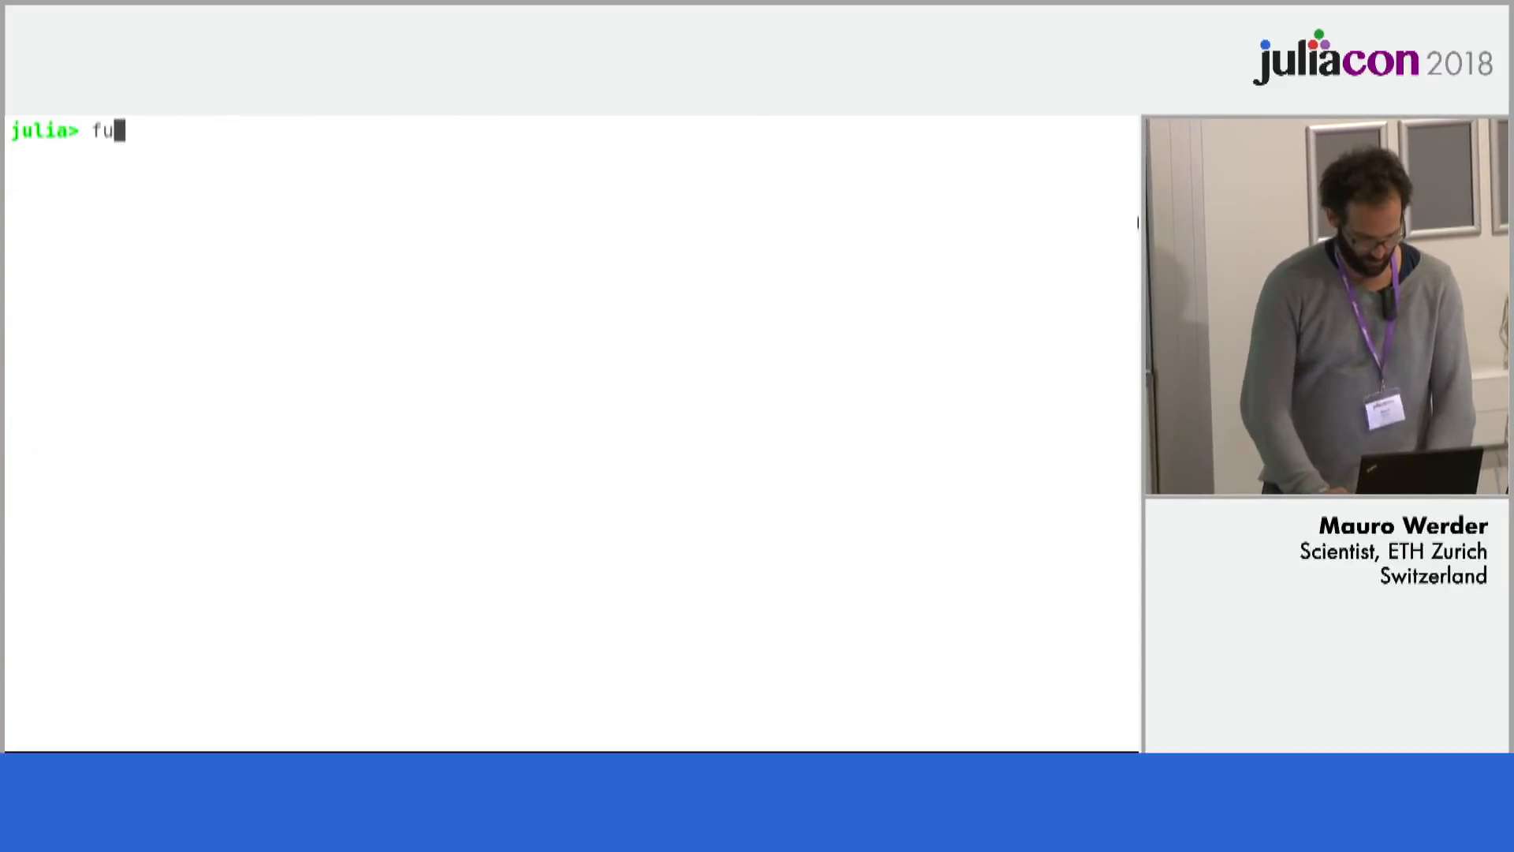
Step: Redefine function z(t, p) without the ::Para restriction on p
{"action": "type", "text": "function z(t, p::Para)"}
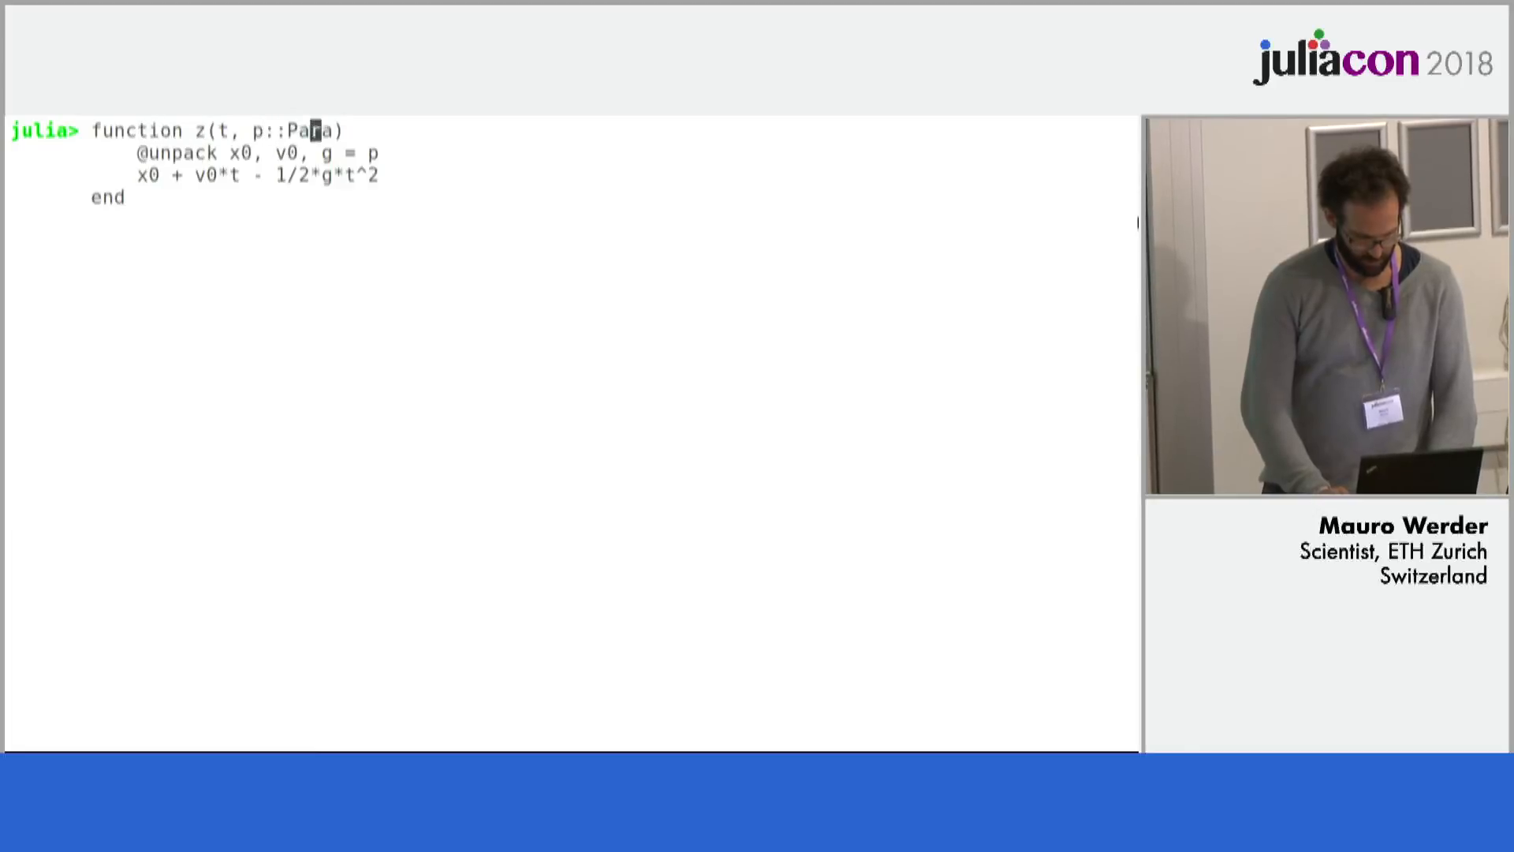
{"action": "key", "text": "BackSpace"}
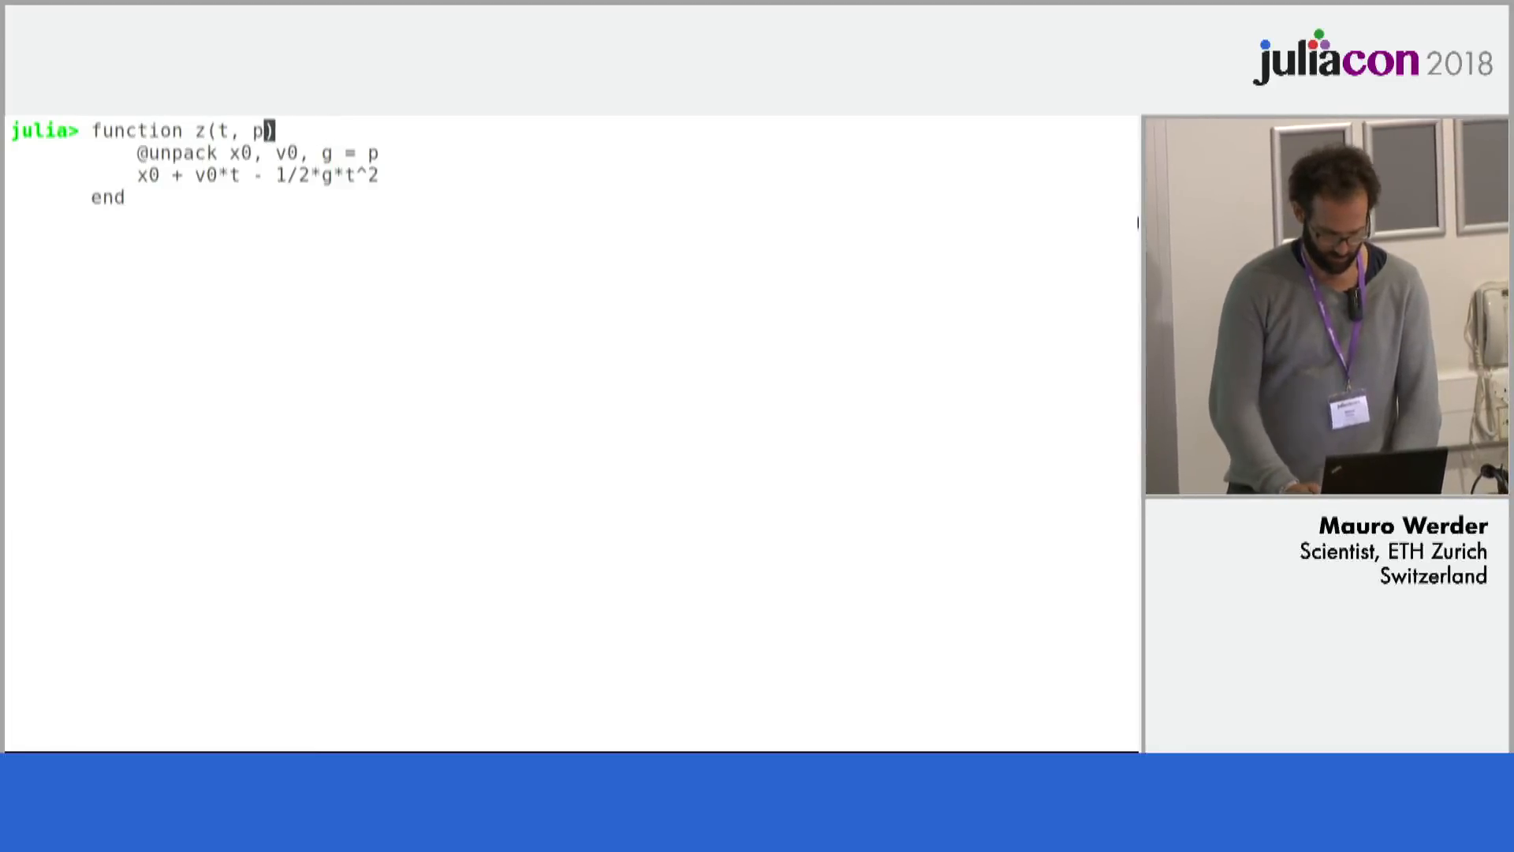
{"action": "key", "text": "Return"}
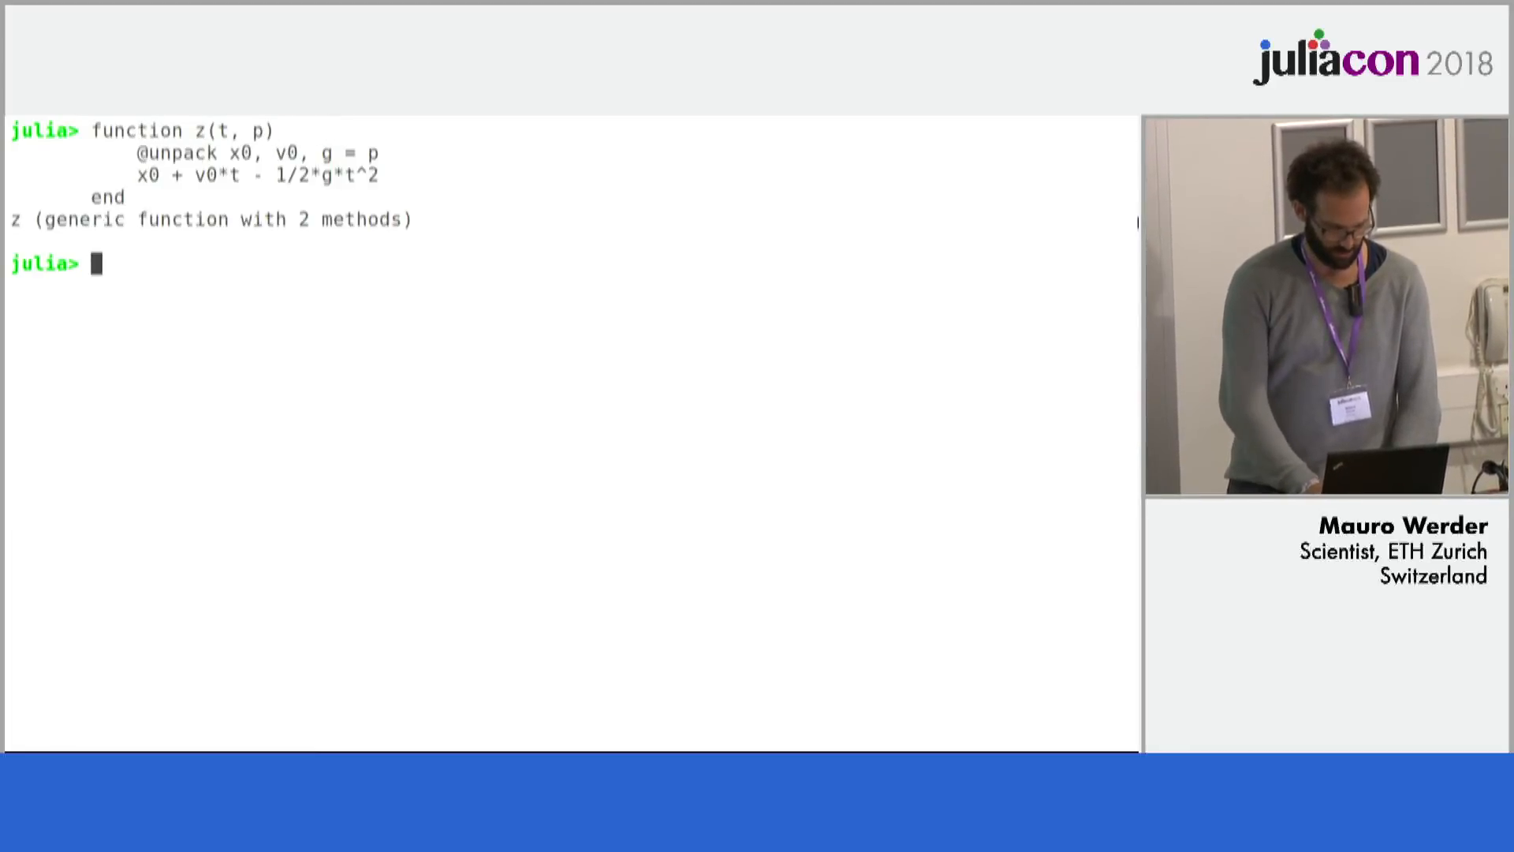
Step: Type the broadcast z.(pnt.time_steps, Ref(Dict(:x0=>1000, :v0=>0, :g=>9.81)))
{"action": "type", "text": "z"}
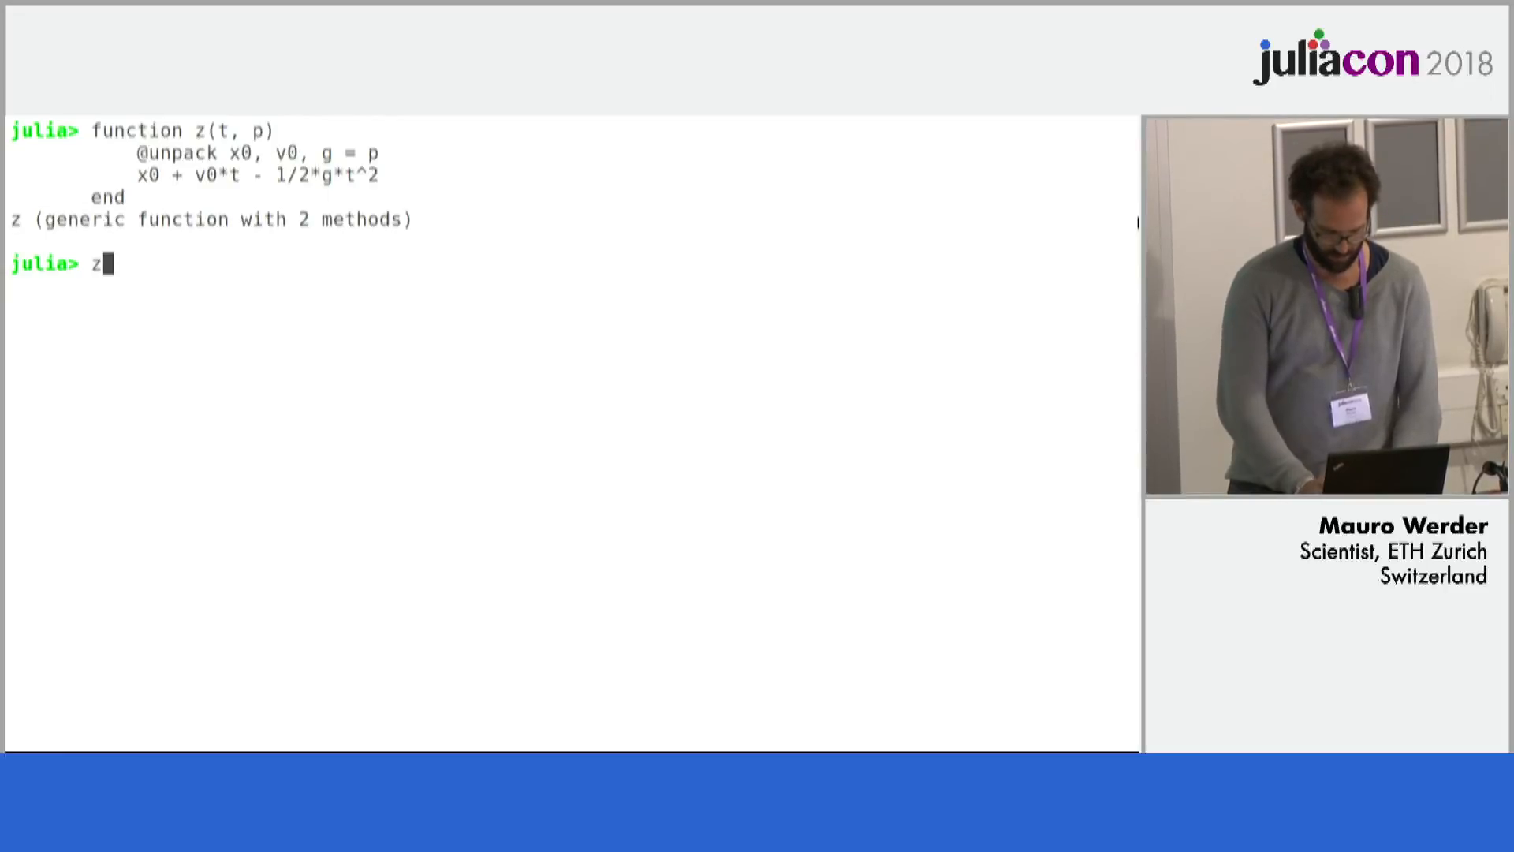
{"action": "type", "text": ".("}
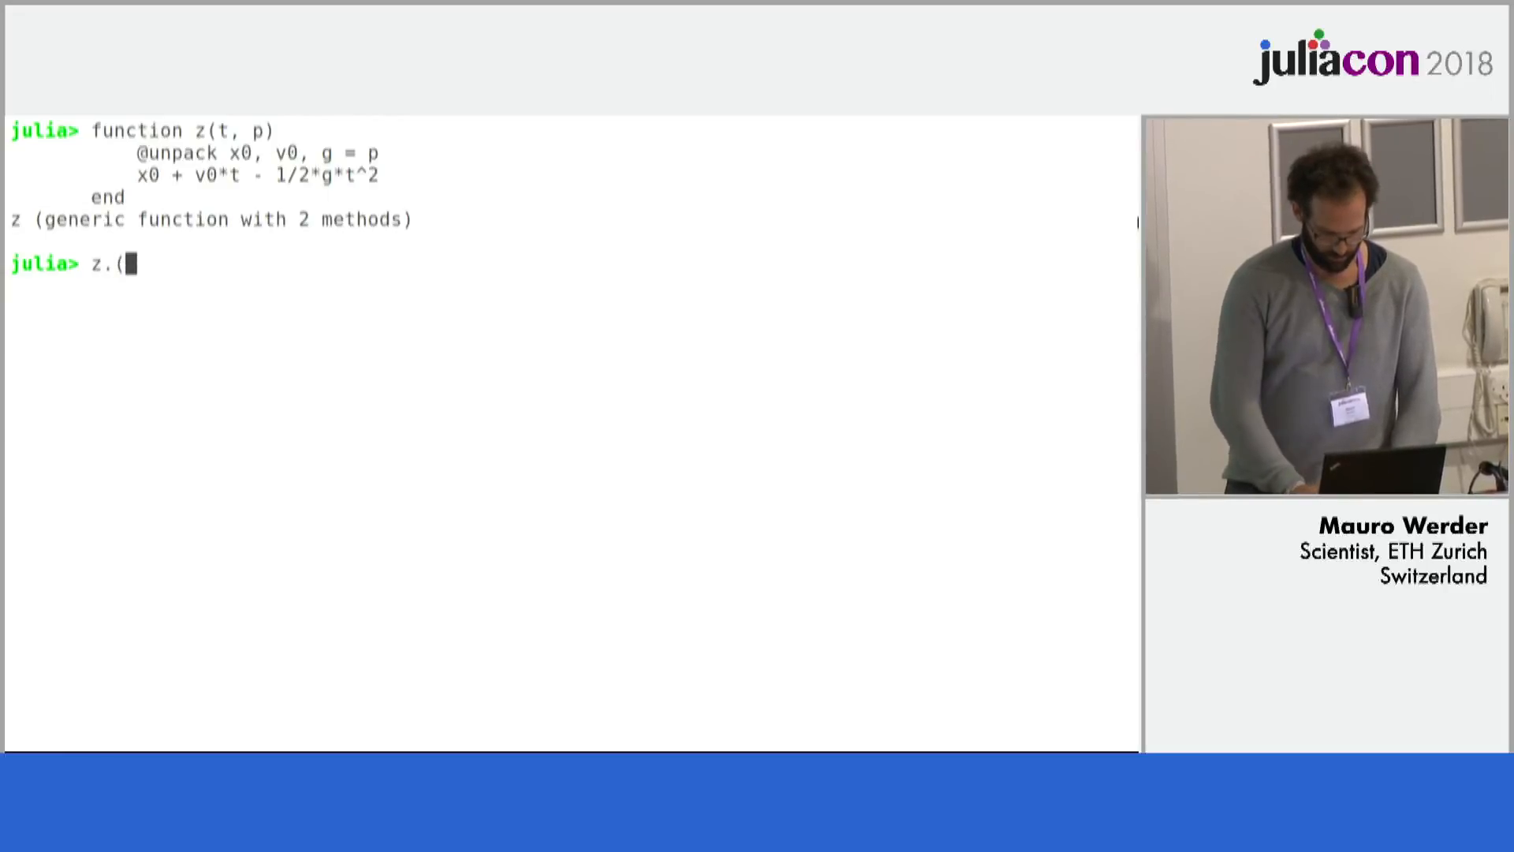
{"action": "type", "text": "pnt.time_steps, Ref(Dict(:x0=>1000, :v0=>0, :g=>9.81)))"}
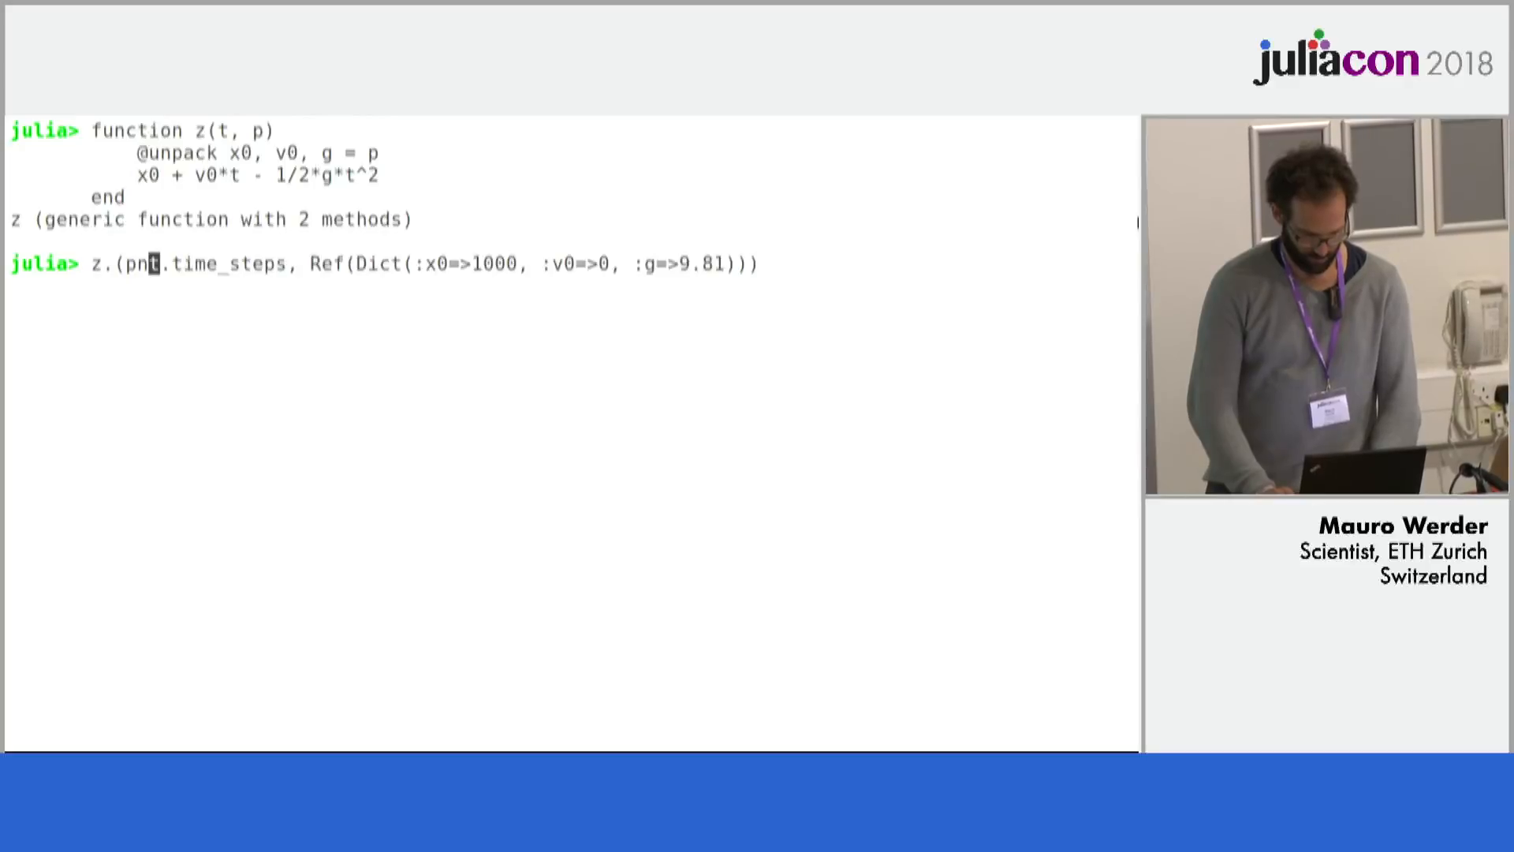